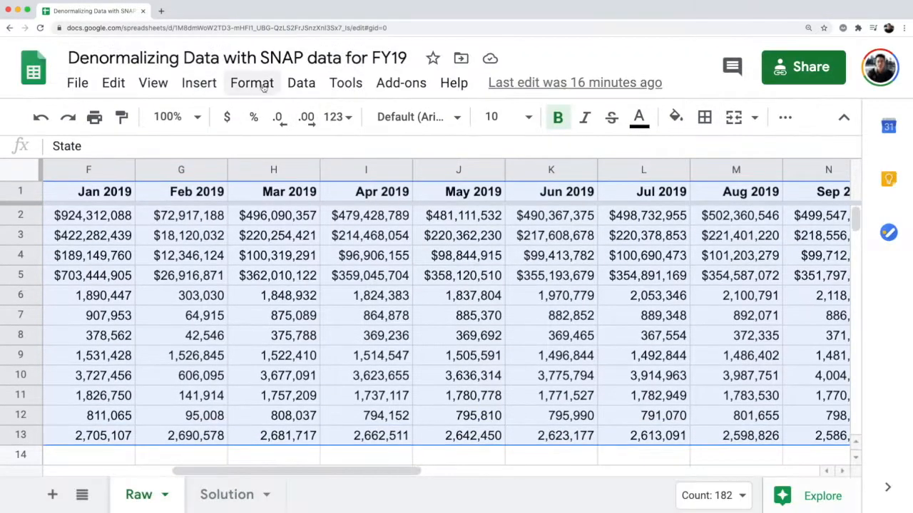
- Create a pivot table on a new sheet from the Raw range A1:N13
{"action": "left_click", "coordinate": [345, 82]}
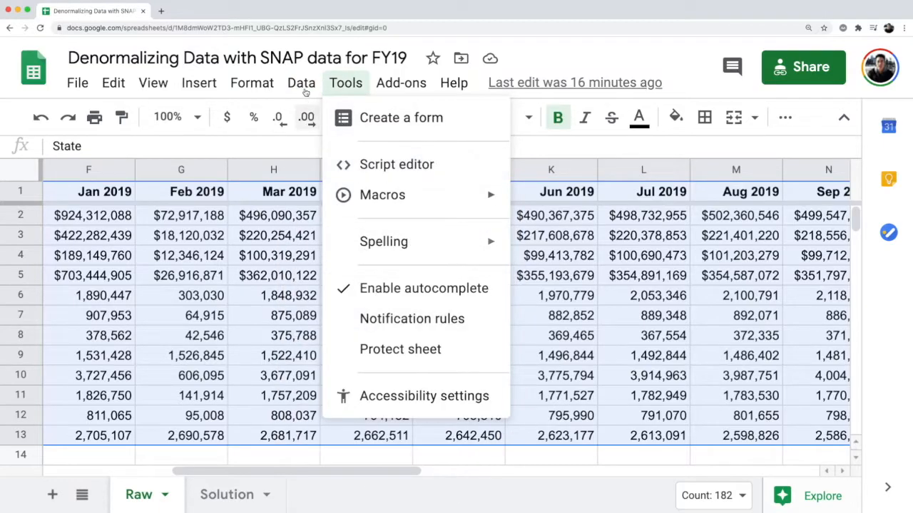
{"action": "left_click", "coordinate": [301, 83]}
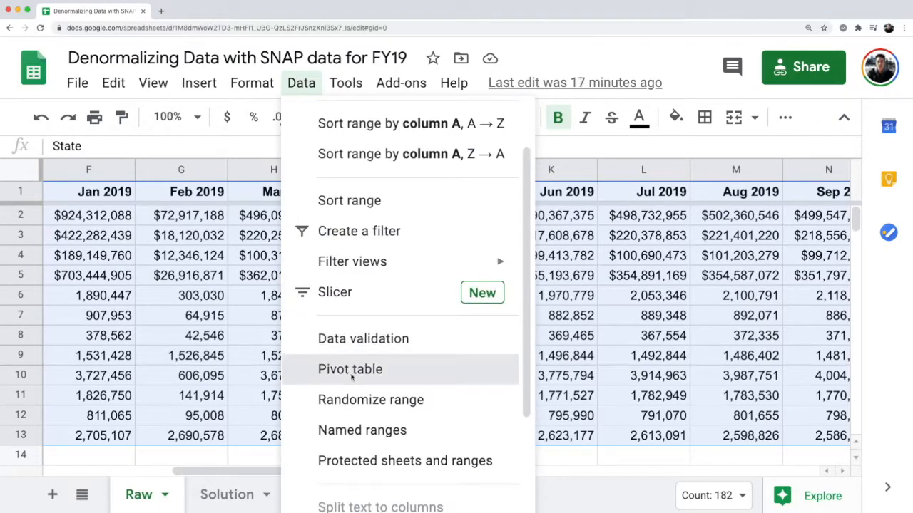
{"action": "left_click", "coordinate": [349, 369]}
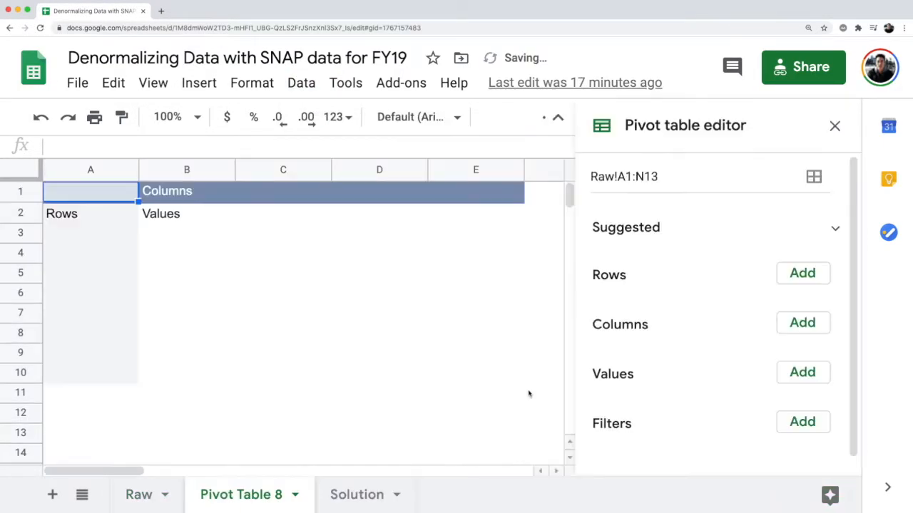
{"action": "left_click", "coordinate": [834, 227]}
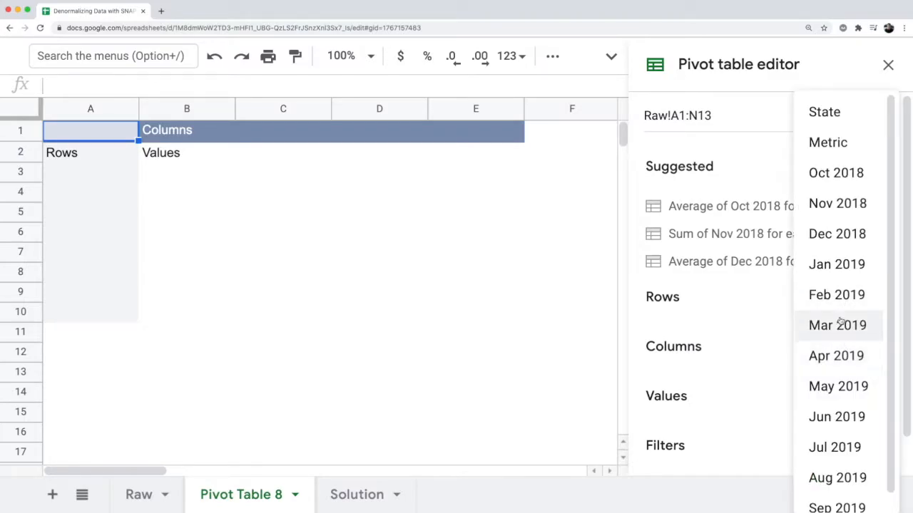
{"action": "mouse_move", "coordinate": [836, 263]}
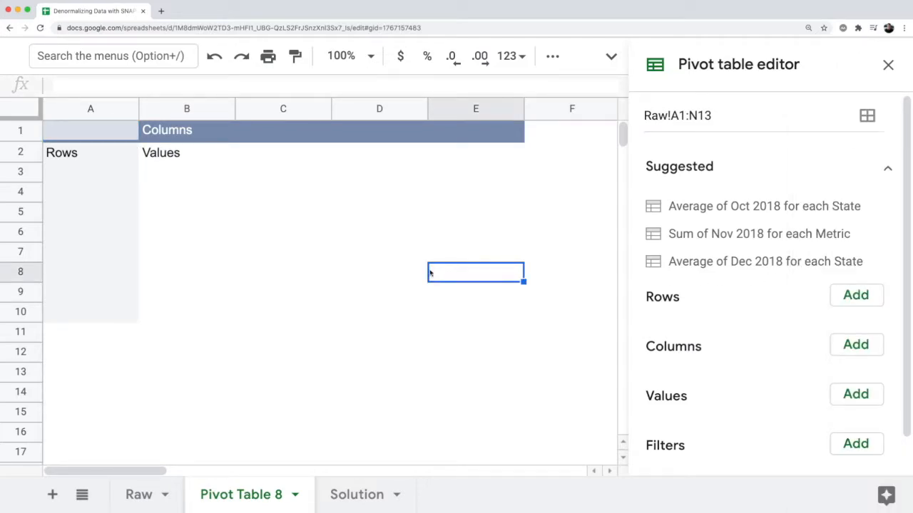
{"action": "mouse_move", "coordinate": [406, 262]}
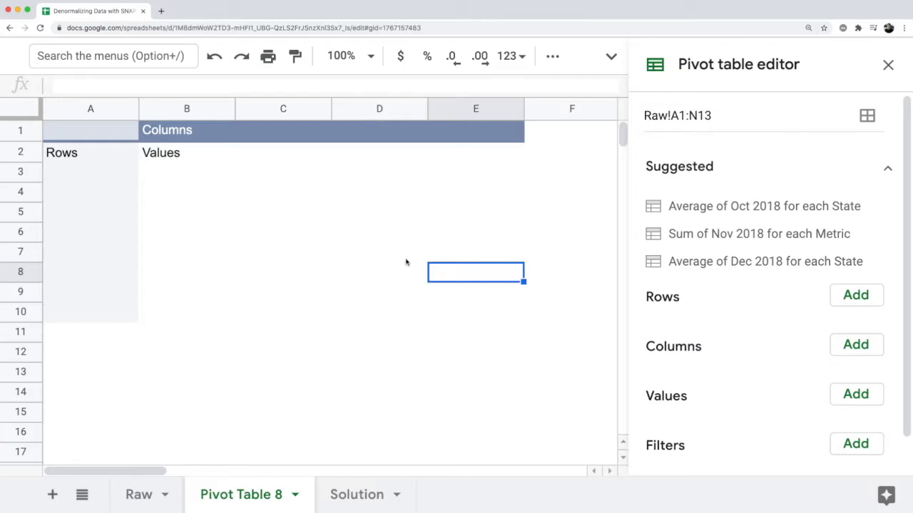
{"action": "mouse_move", "coordinate": [826, 419]}
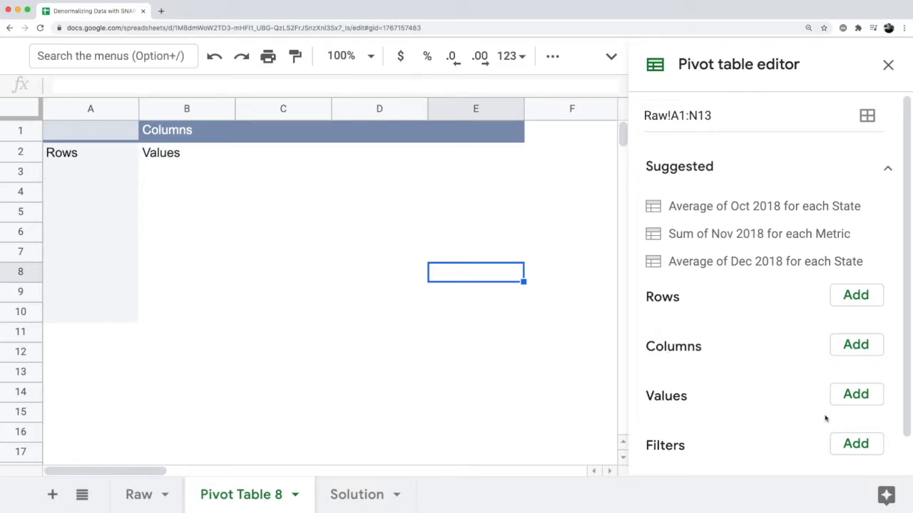
{"action": "mouse_move", "coordinate": [856, 394]}
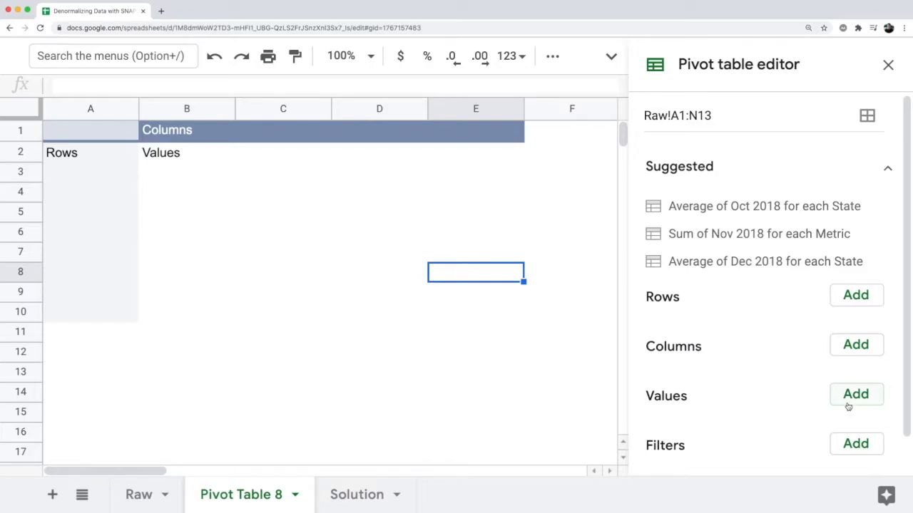
- Add Oct 2018 and Nov 2018 as summed values in the pivot table
{"action": "left_click", "coordinate": [855, 394]}
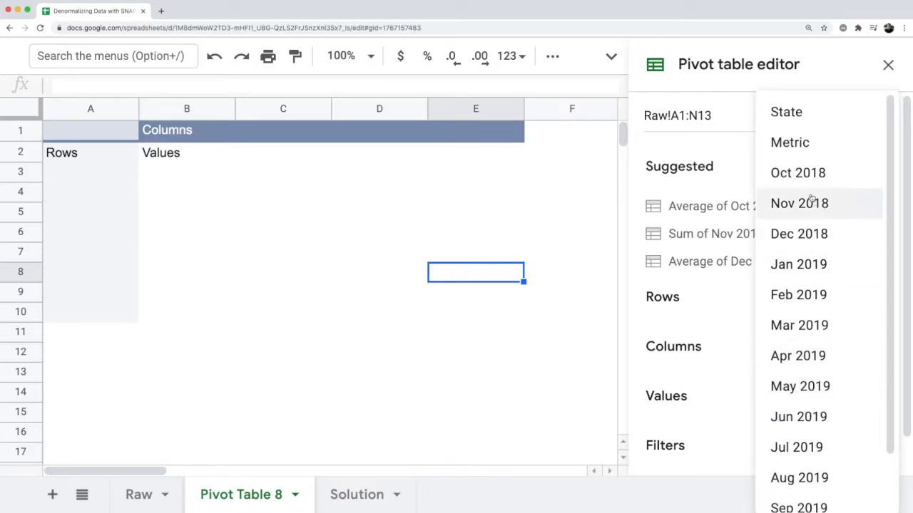
{"action": "mouse_move", "coordinate": [797, 173]}
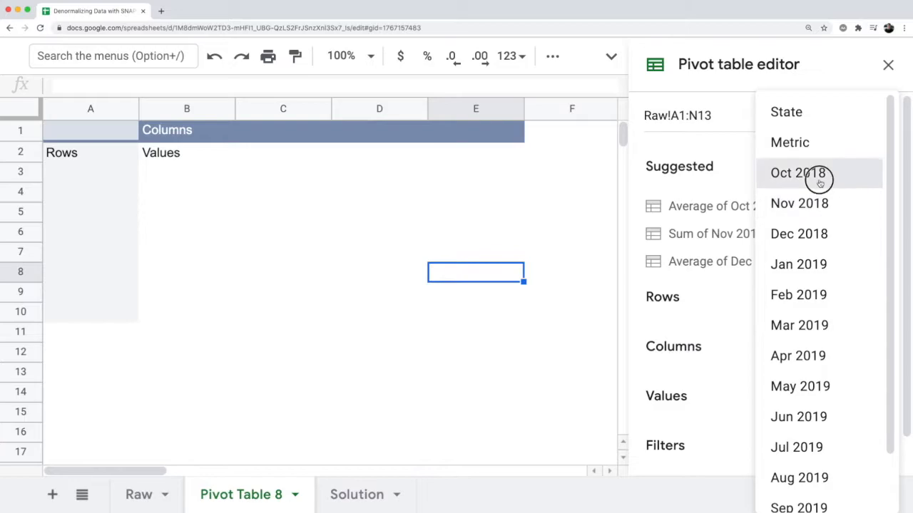
{"action": "left_click", "coordinate": [797, 172]}
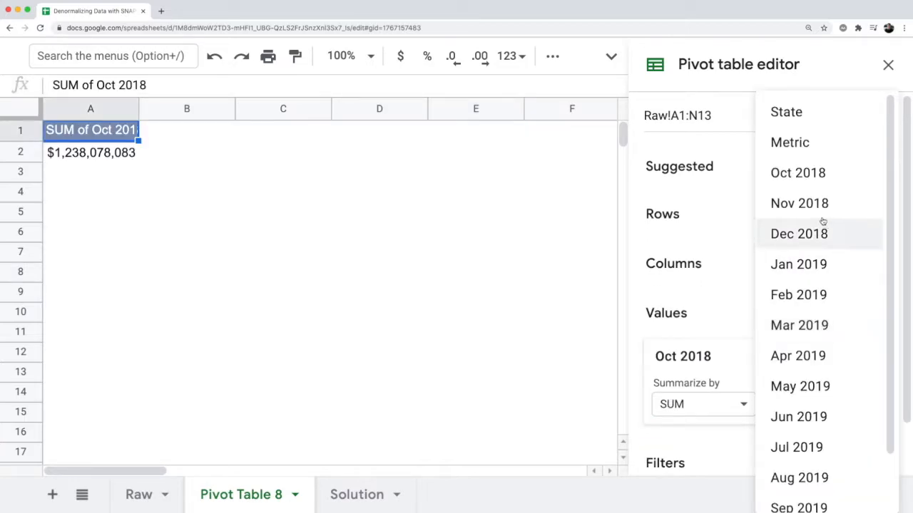
{"action": "left_click", "coordinate": [799, 203]}
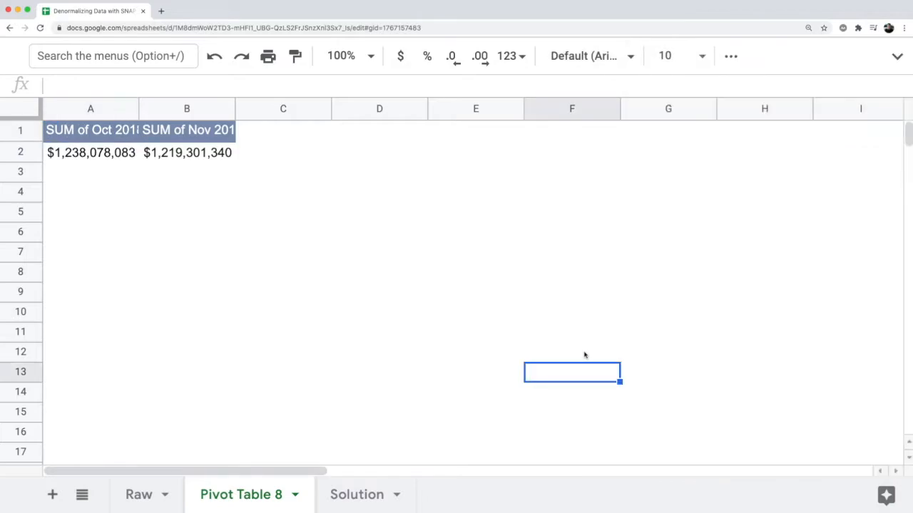
{"action": "left_click", "coordinate": [187, 152]}
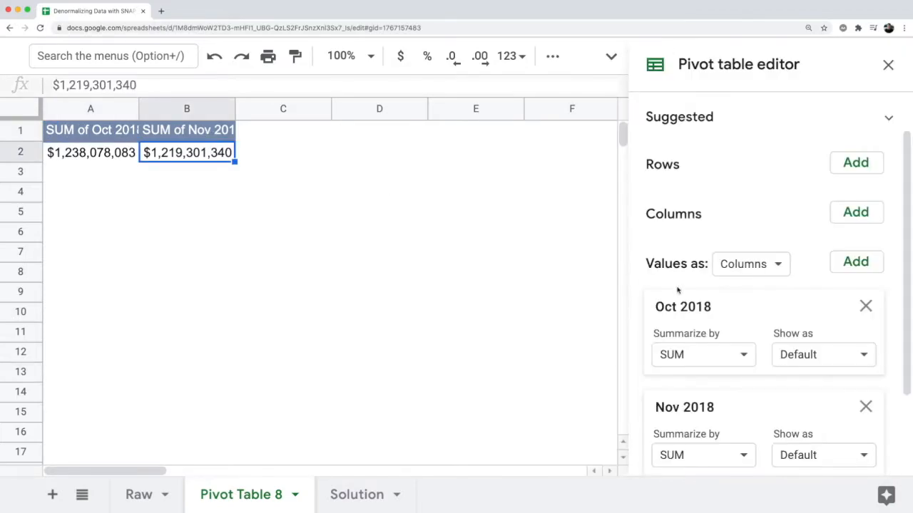
{"action": "mouse_move", "coordinate": [595, 247]}
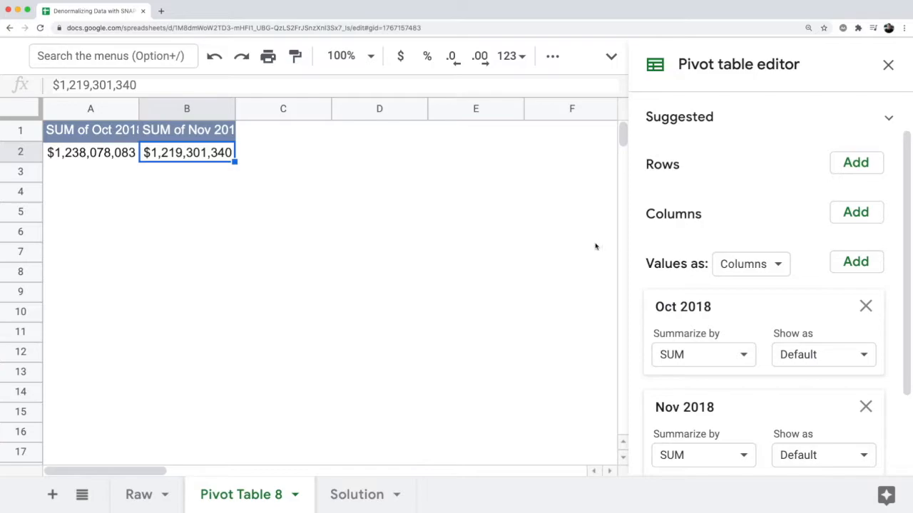
{"action": "mouse_move", "coordinate": [697, 292]}
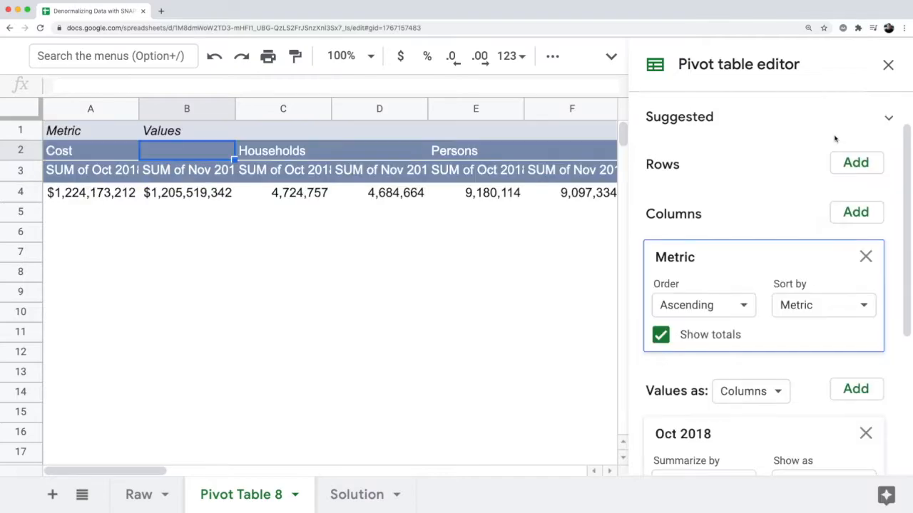
{"action": "mouse_move", "coordinate": [721, 321]}
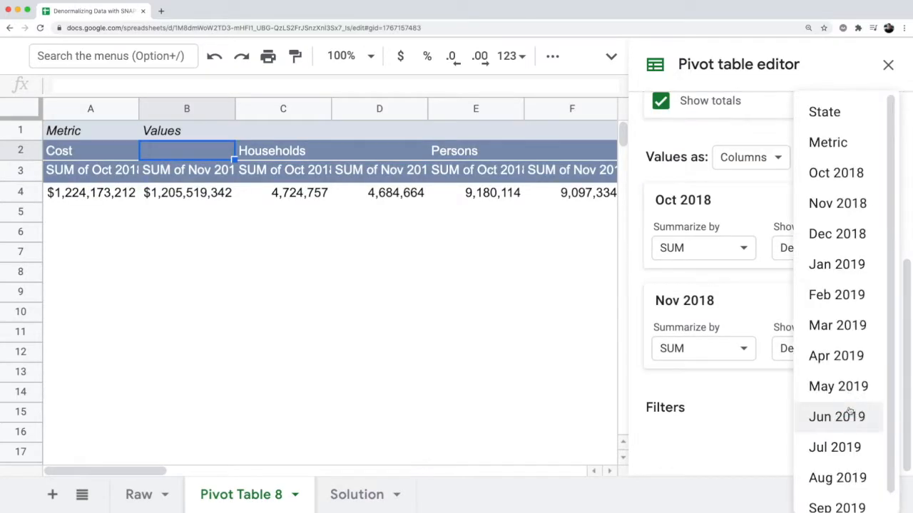
- Add a Metric filter to the pivot table showing only Cost
{"action": "left_click", "coordinate": [828, 142]}
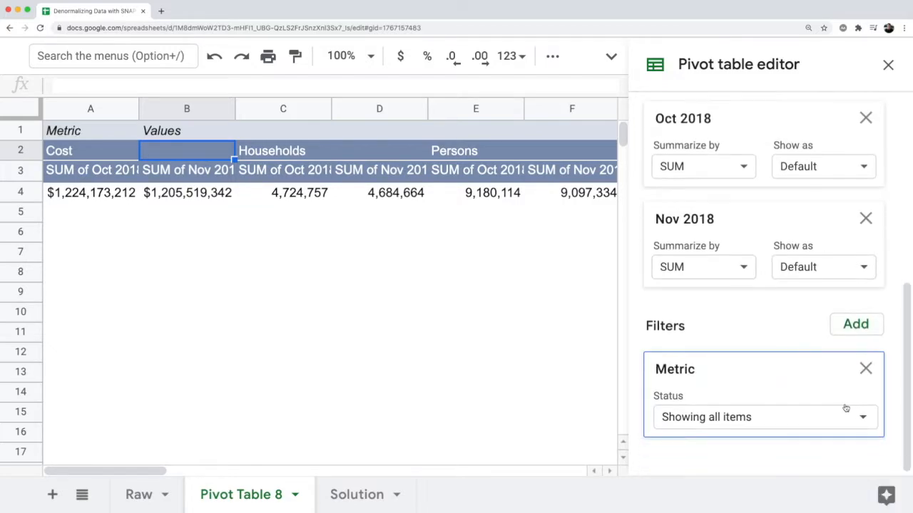
{"action": "left_click", "coordinate": [763, 417]}
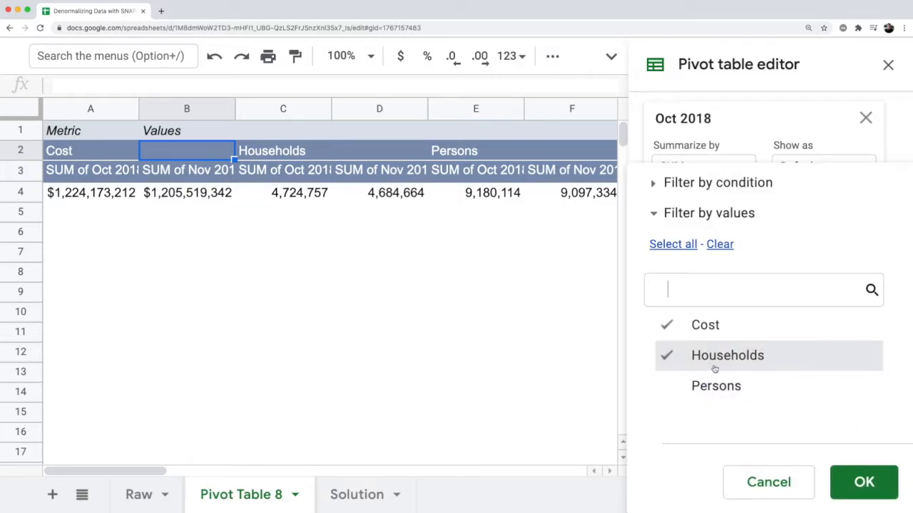
{"action": "left_click", "coordinate": [863, 482]}
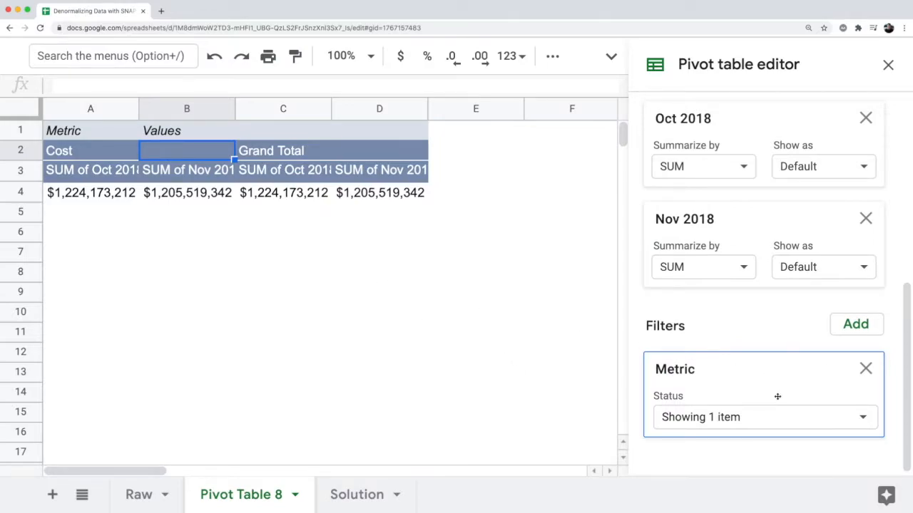
{"action": "left_click", "coordinate": [763, 417]}
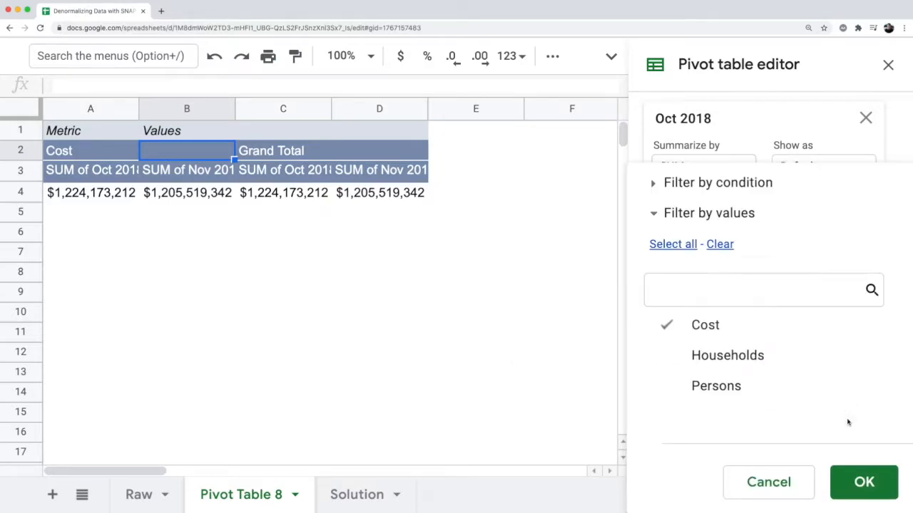
{"action": "left_click", "coordinate": [864, 482]}
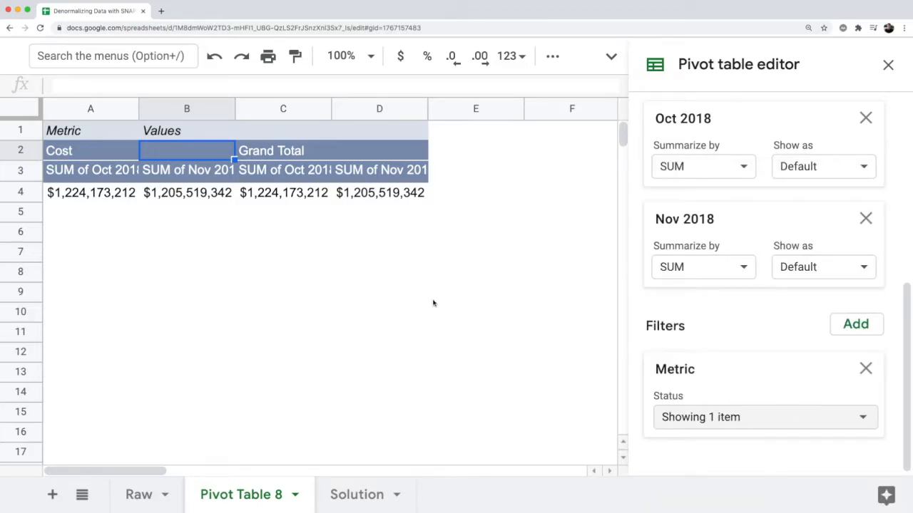
{"action": "mouse_move", "coordinate": [243, 435]}
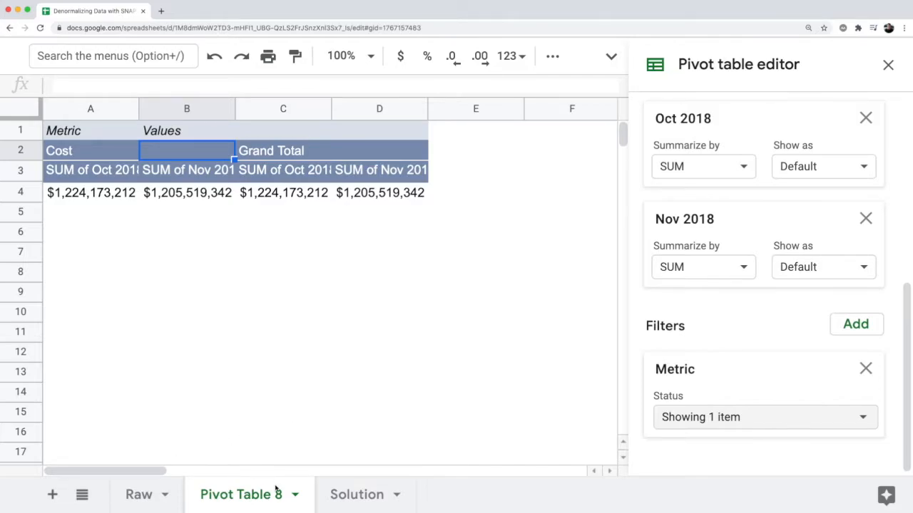
- Delete the Pivot Table 8 sheet from its tab menu
{"action": "right_click", "coordinate": [241, 494]}
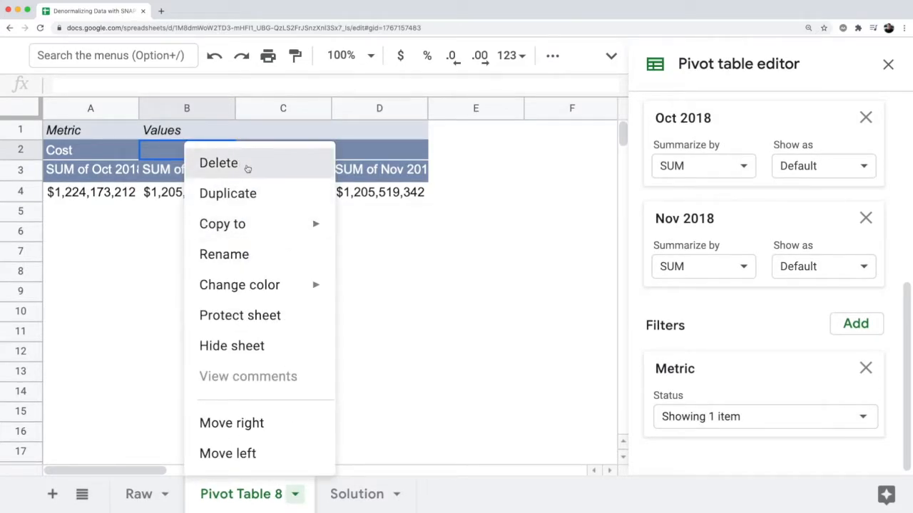
{"action": "left_click", "coordinate": [218, 163]}
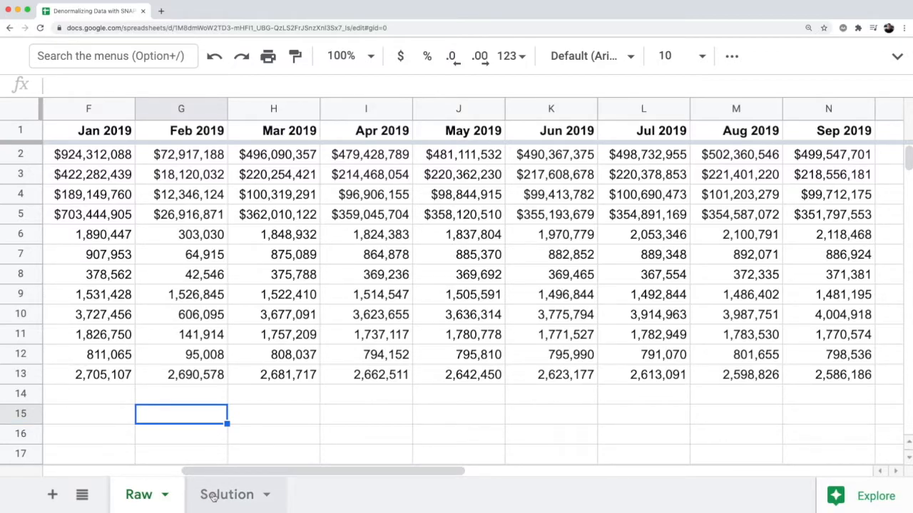
- Look up Illinois's Oct 2018 period on the Solution sheet, then return to Raw
{"action": "left_click", "coordinate": [227, 494]}
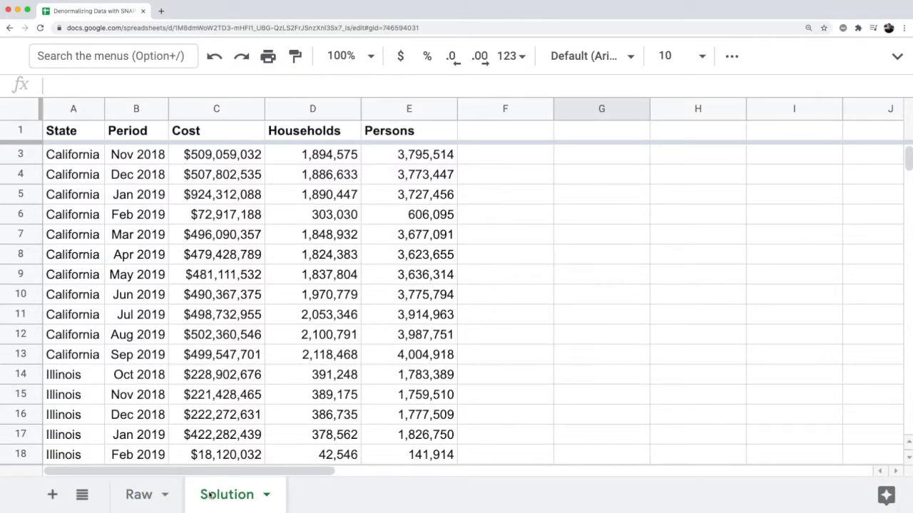
{"action": "left_click", "coordinate": [137, 374]}
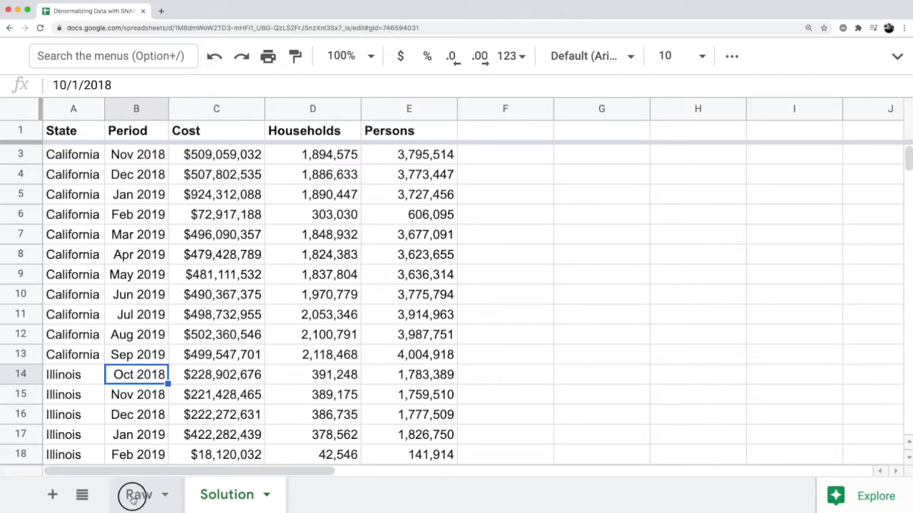
{"action": "left_click", "coordinate": [227, 494]}
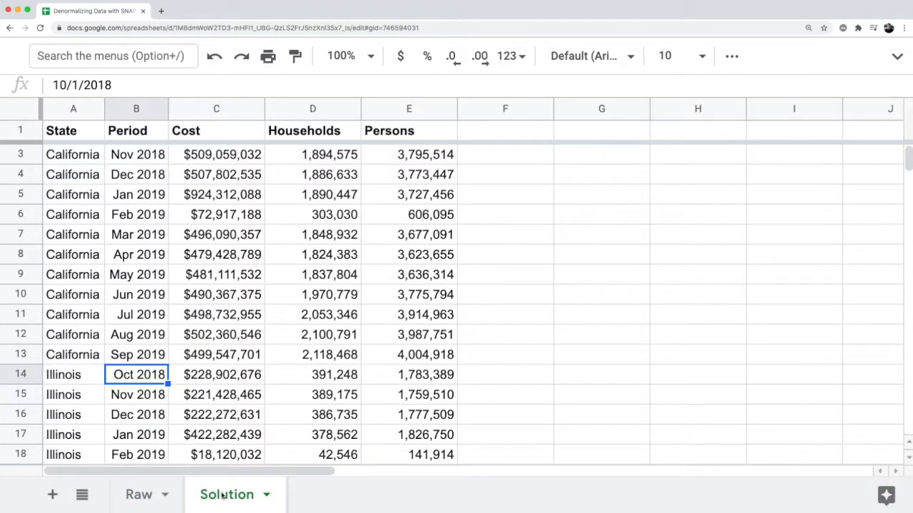
{"action": "left_click", "coordinate": [139, 494]}
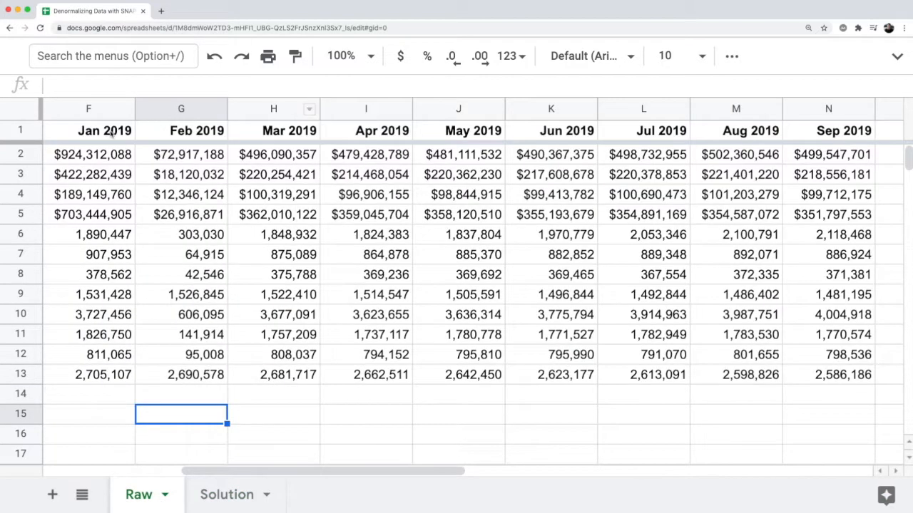
- Compare Raw's Mar 2019 households figure 375,788 with California's Jun 2019 Solution row
{"action": "left_click", "coordinate": [89, 131]}
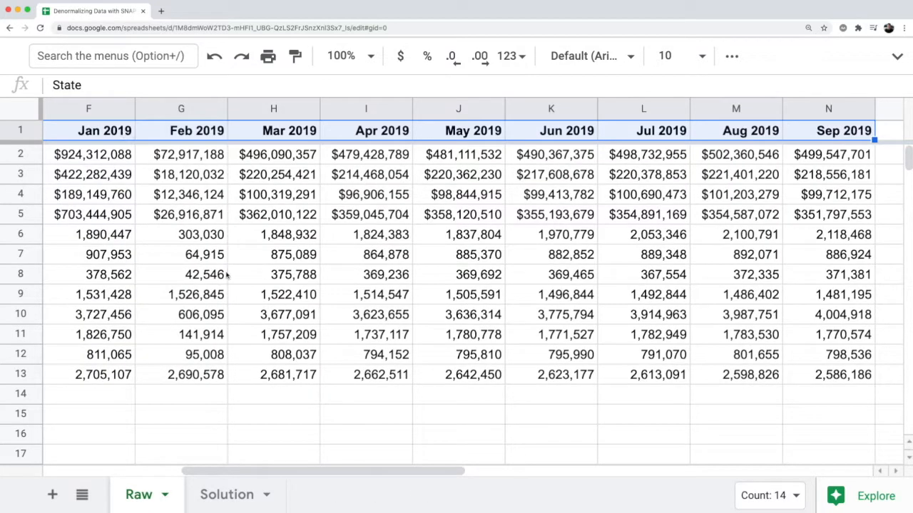
{"action": "left_click", "coordinate": [273, 275]}
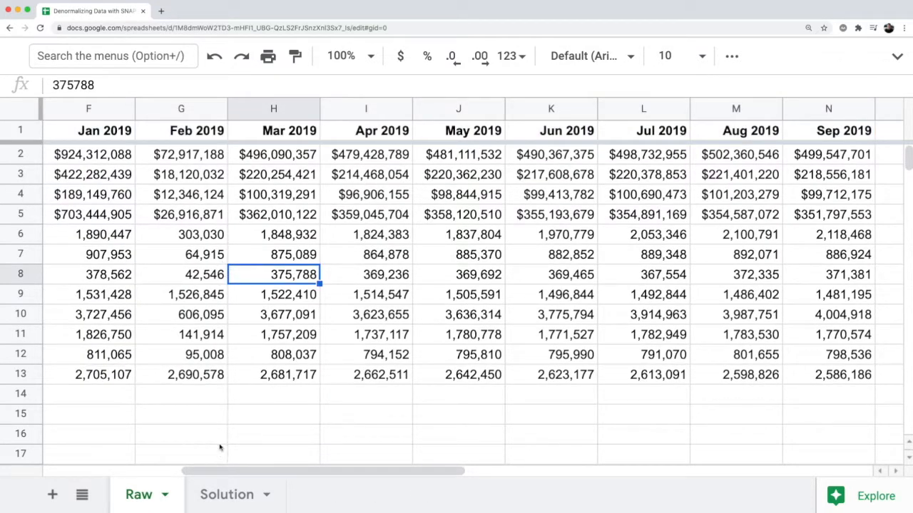
{"action": "left_click", "coordinate": [227, 494]}
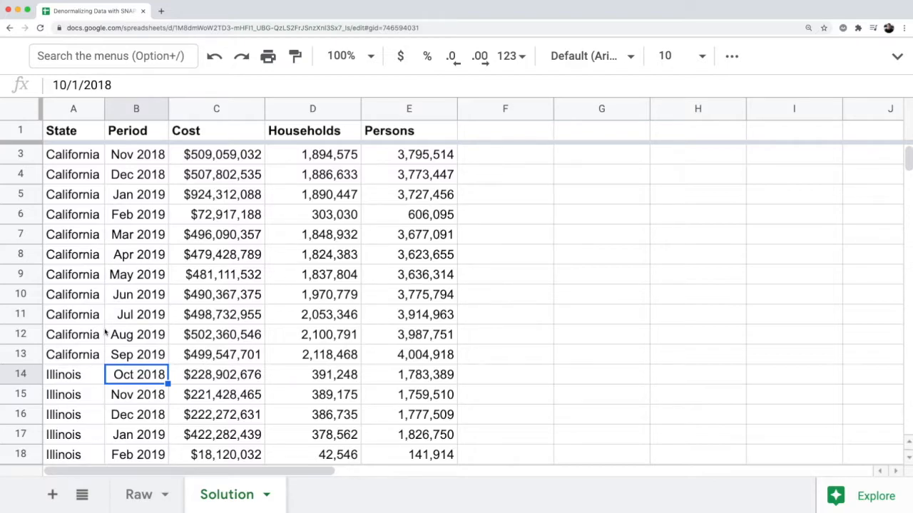
{"action": "left_click", "coordinate": [139, 294]}
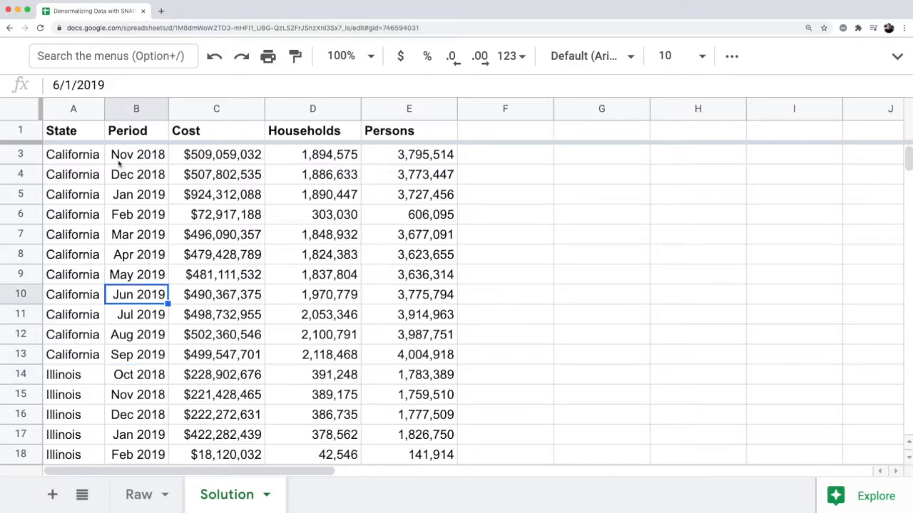
{"action": "left_click", "coordinate": [139, 494]}
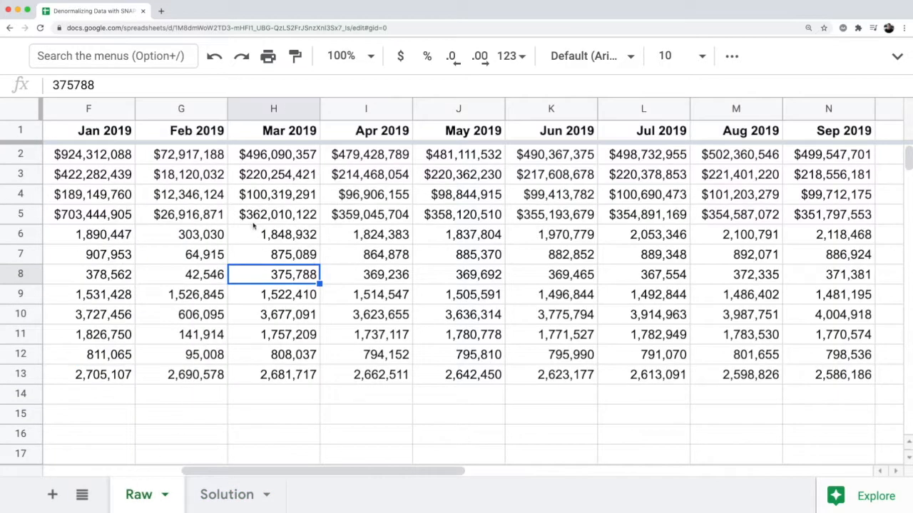
{"action": "scroll", "scroll_direction": "left", "scroll_amount": 3}
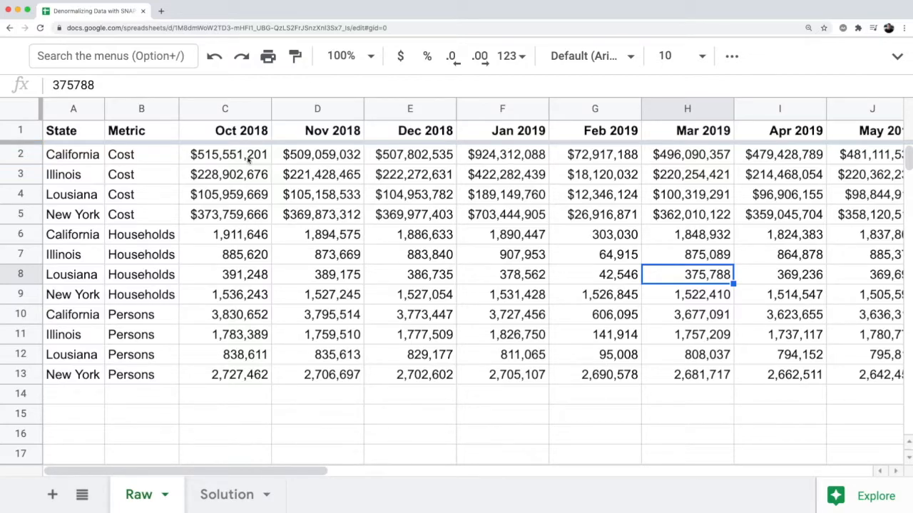
{"action": "mouse_move", "coordinate": [310, 189]}
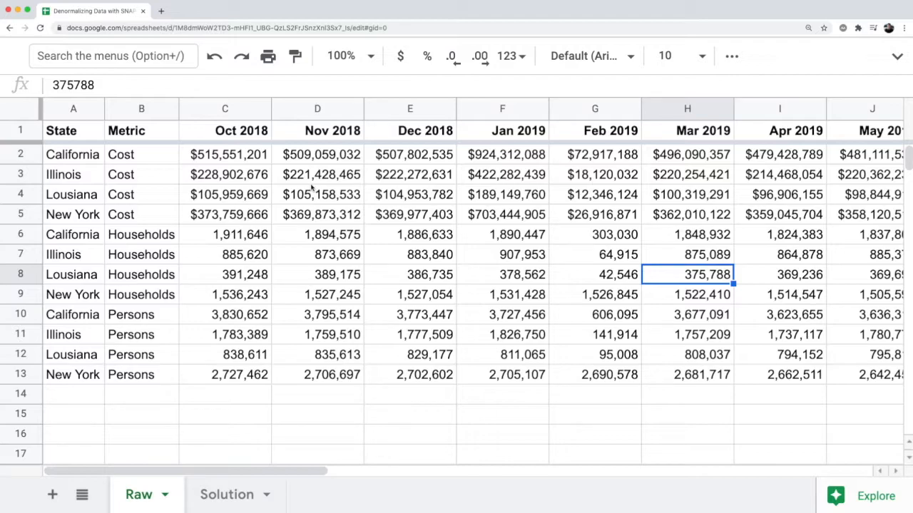
{"action": "mouse_move", "coordinate": [238, 435]}
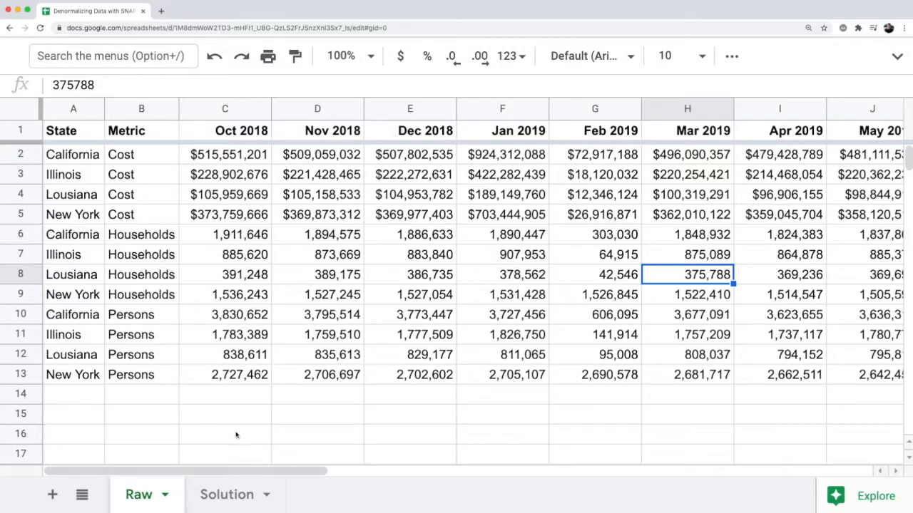
- Go to the Solution sheet and select California's Nov 2018 period cell
{"action": "left_click", "coordinate": [227, 494]}
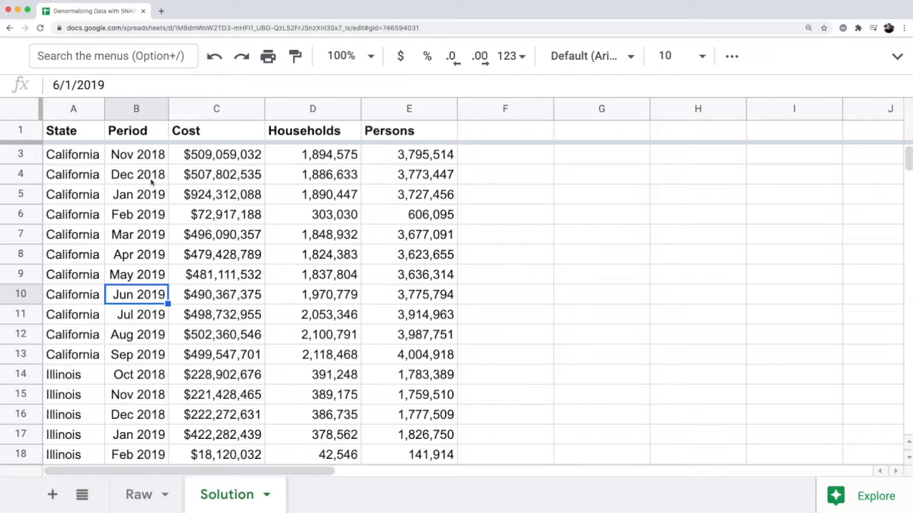
{"action": "left_click", "coordinate": [137, 154]}
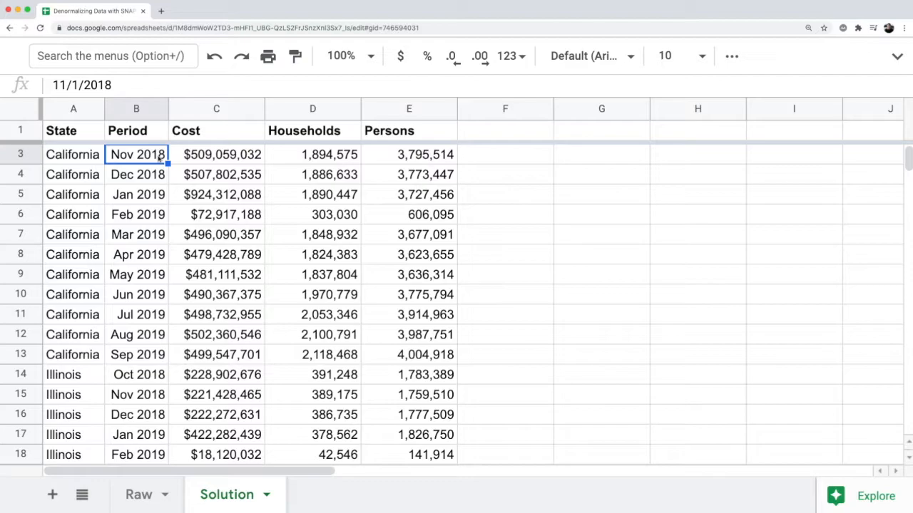
{"action": "mouse_move", "coordinate": [152, 212]}
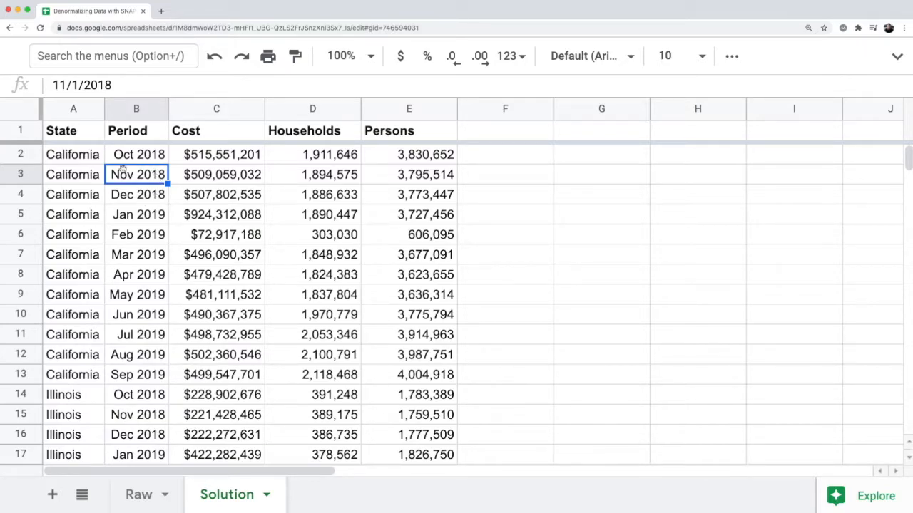
- Flip to Raw and back, then inspect California's Oct 2018 State, Period and Households cells
{"action": "left_click", "coordinate": [138, 494]}
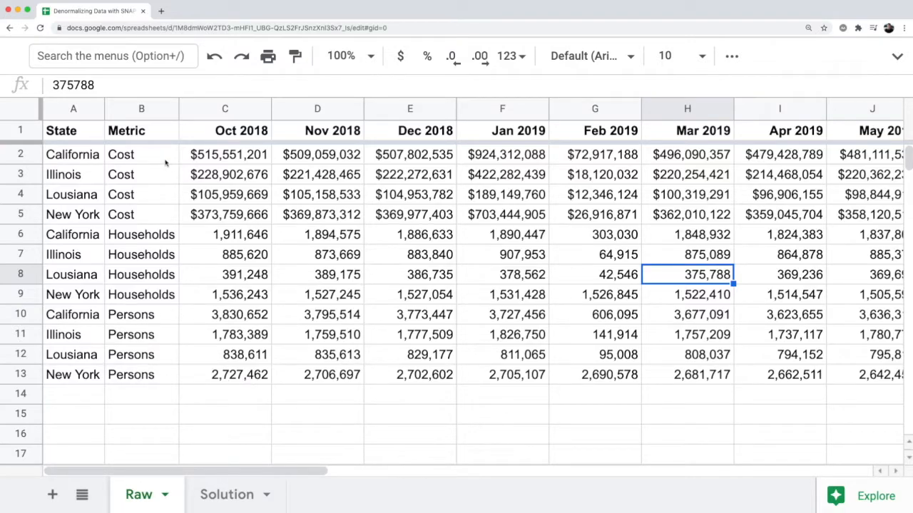
{"action": "mouse_move", "coordinate": [162, 349]}
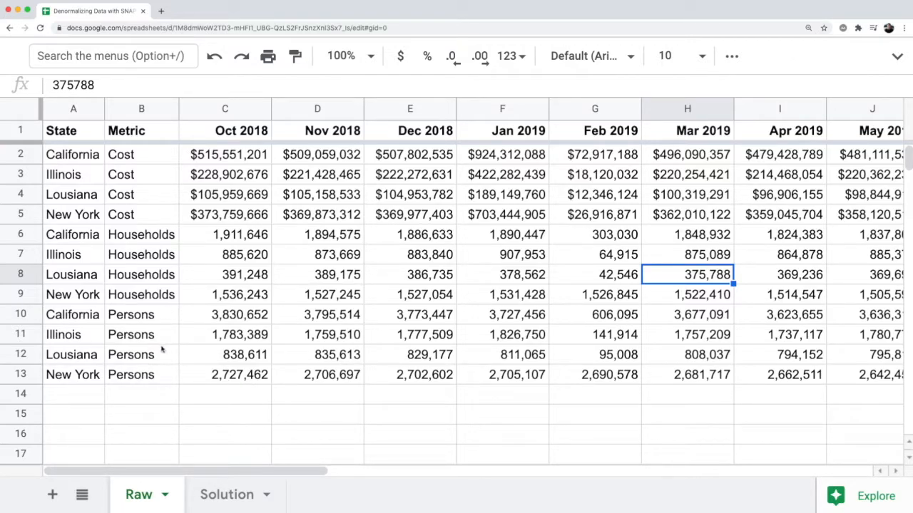
{"action": "mouse_move", "coordinate": [164, 319]}
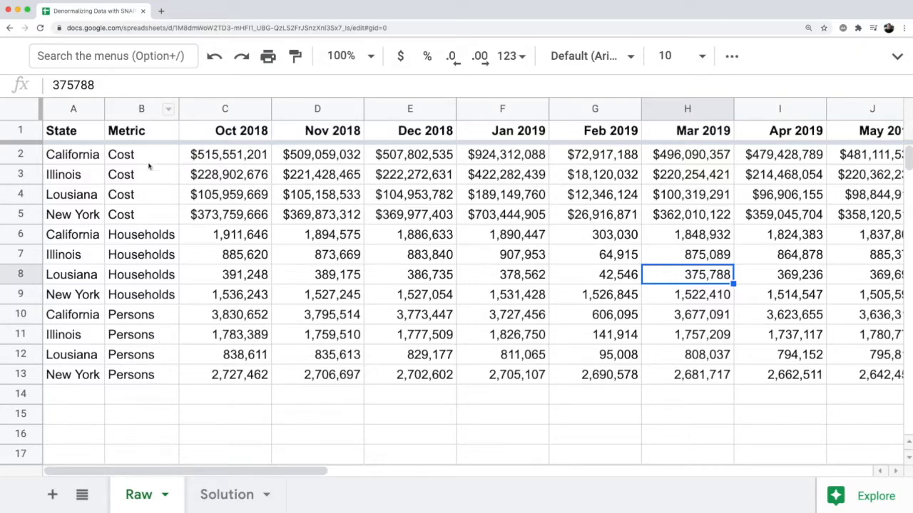
{"action": "left_click", "coordinate": [227, 494]}
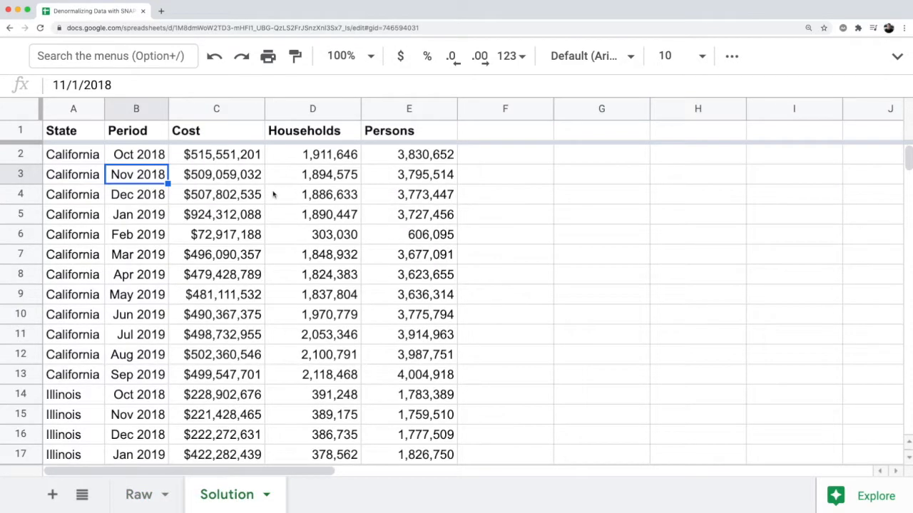
{"action": "mouse_move", "coordinate": [272, 155]}
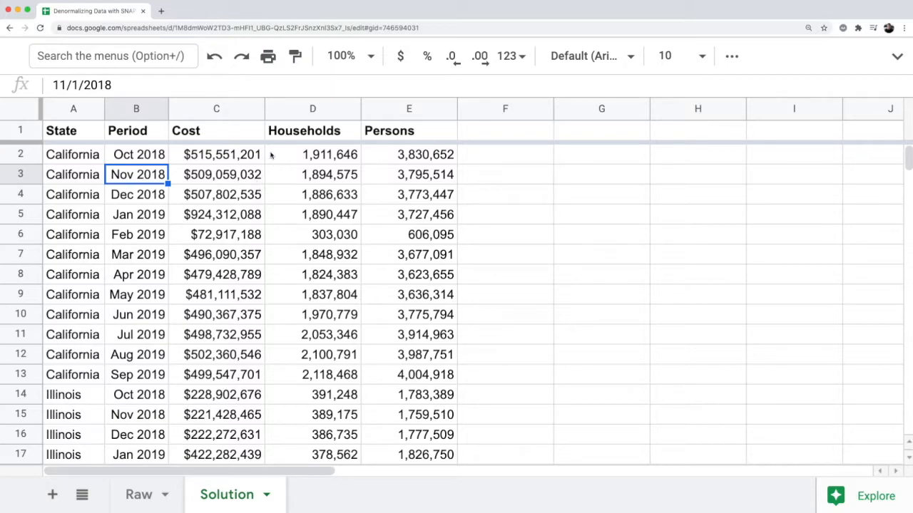
{"action": "left_click", "coordinate": [312, 108]}
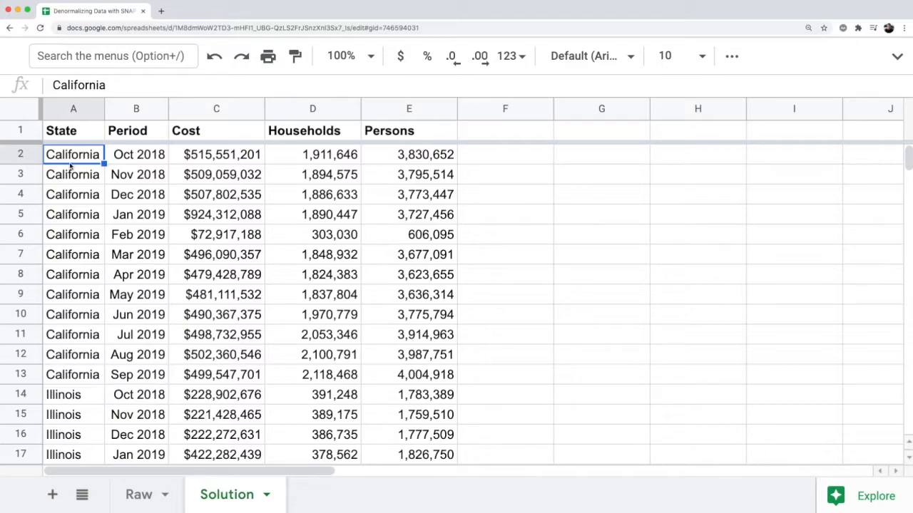
{"action": "left_click", "coordinate": [138, 154]}
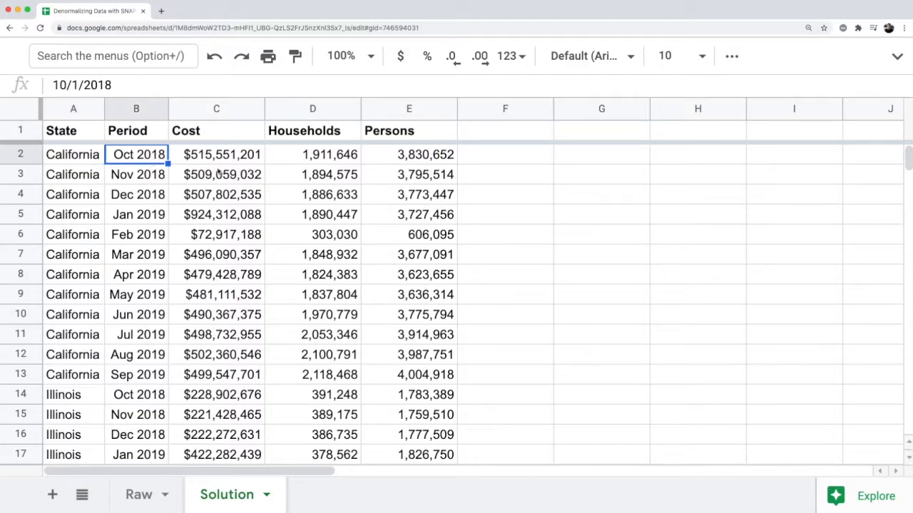
{"action": "left_click", "coordinate": [312, 154]}
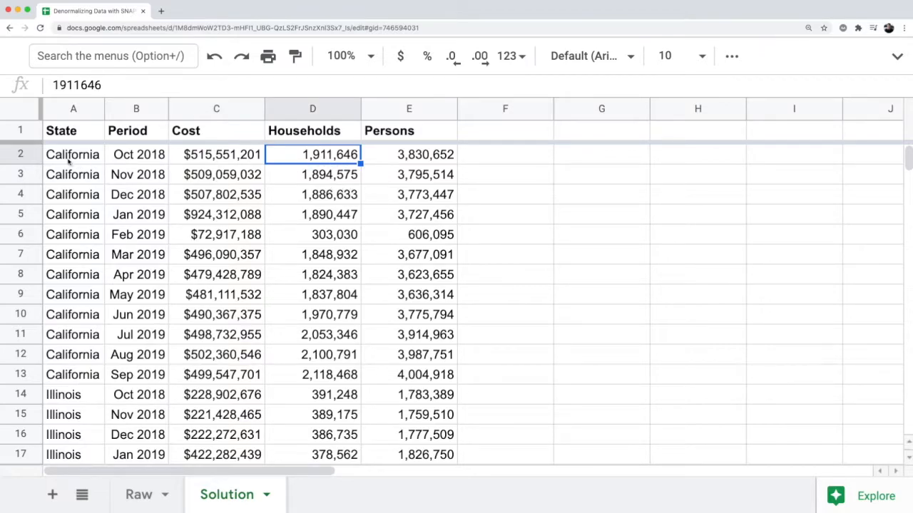
{"action": "mouse_move", "coordinate": [470, 385]}
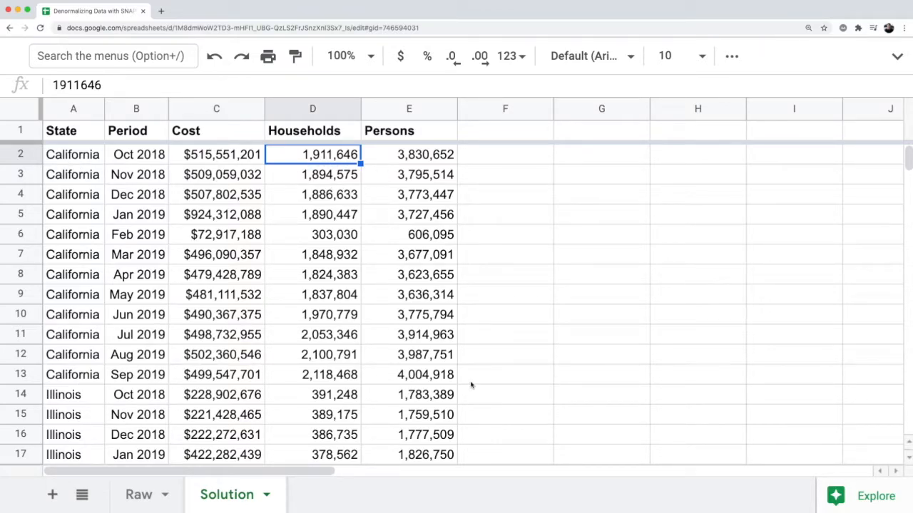
{"action": "mouse_move", "coordinate": [403, 347]}
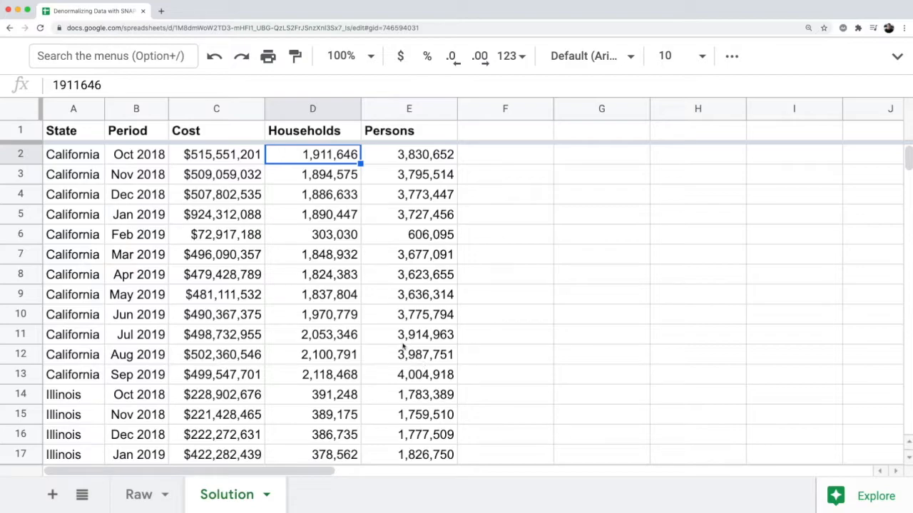
{"action": "mouse_move", "coordinate": [298, 324]}
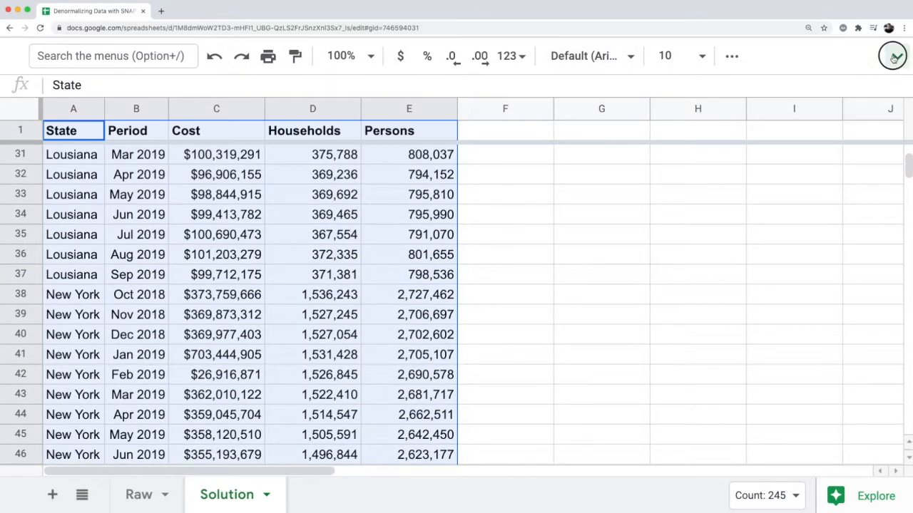
- Create a pivot table on a new sheet from Solution!A1:E49
{"action": "left_click", "coordinate": [300, 83]}
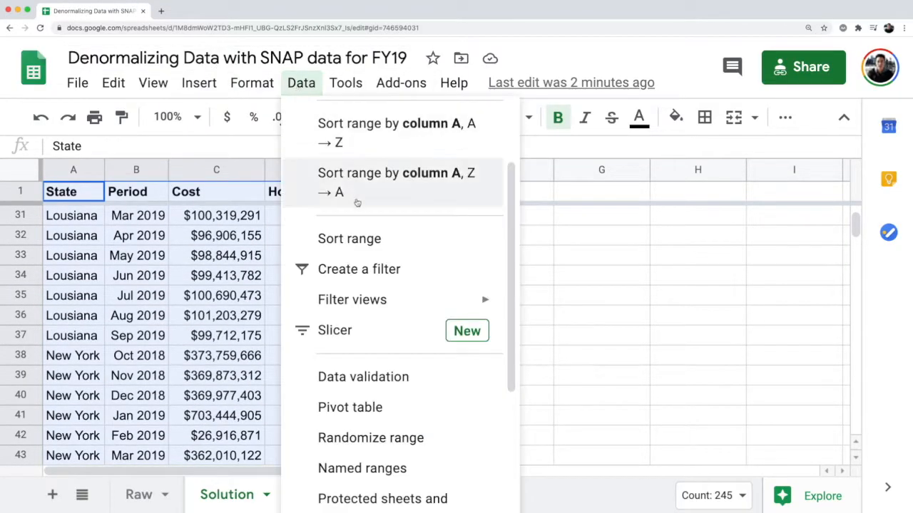
{"action": "left_click", "coordinate": [349, 407]}
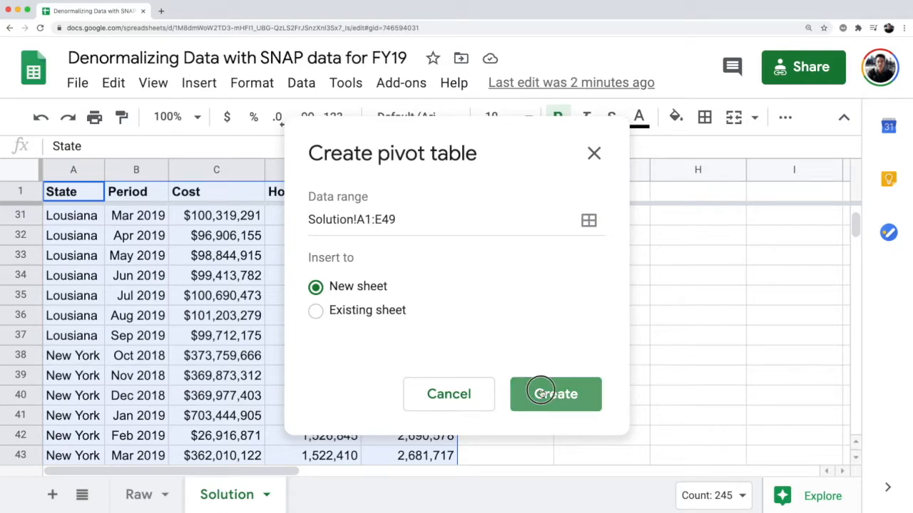
{"action": "left_click", "coordinate": [555, 394]}
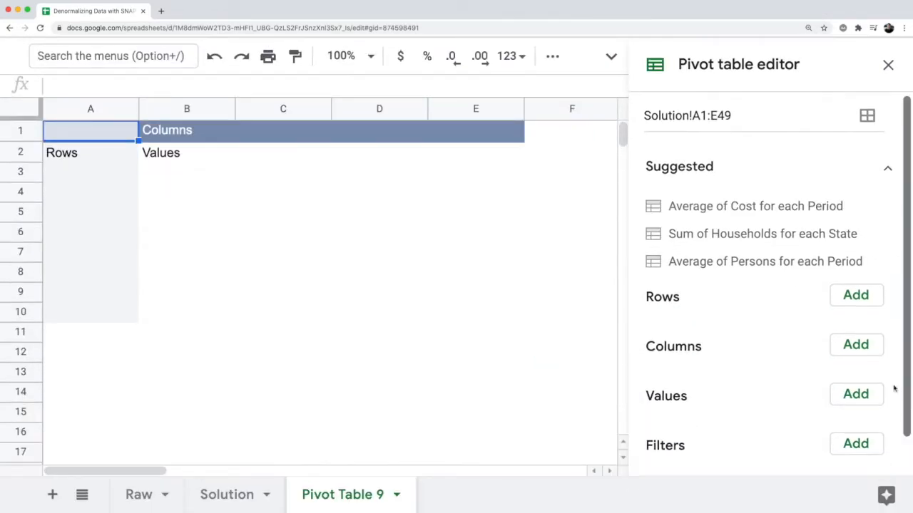
- Configure Pivot Table 9 with State as rows, SUM of Persons as values, Period as columns
{"action": "left_click", "coordinate": [855, 295]}
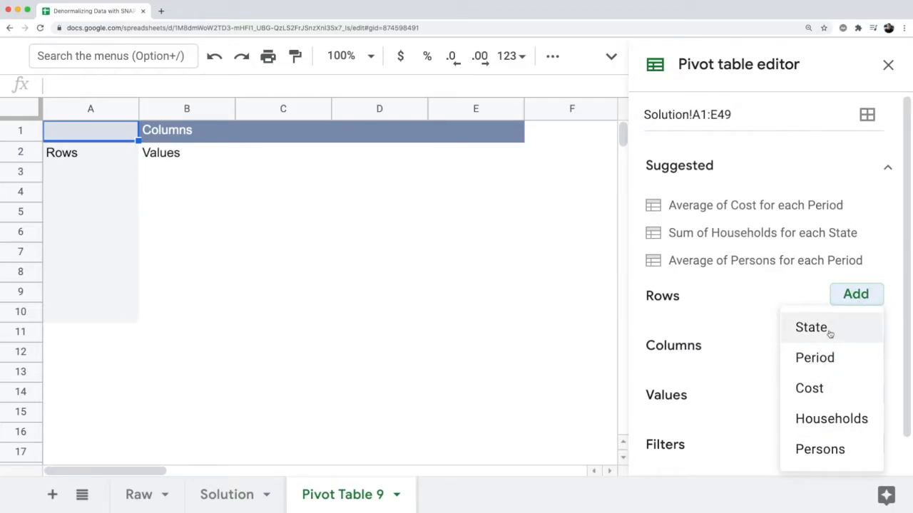
{"action": "mouse_move", "coordinate": [826, 344]}
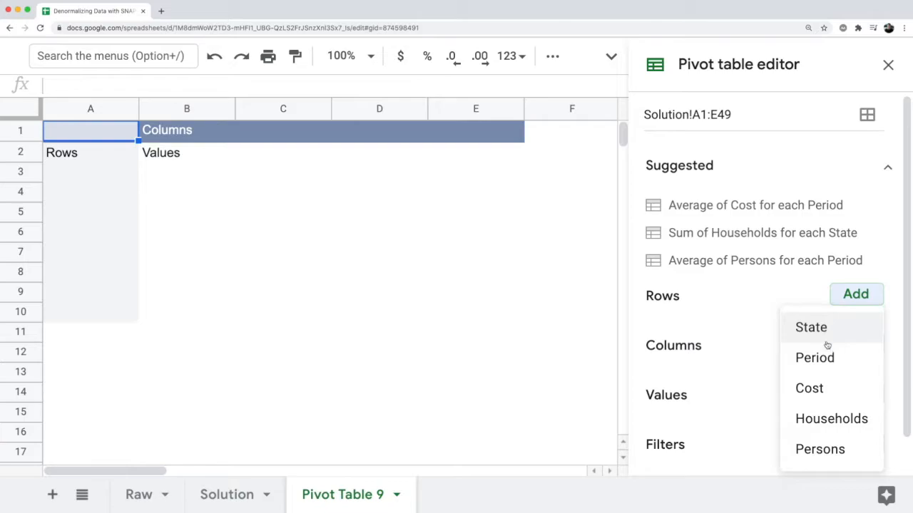
{"action": "left_click", "coordinate": [810, 327]}
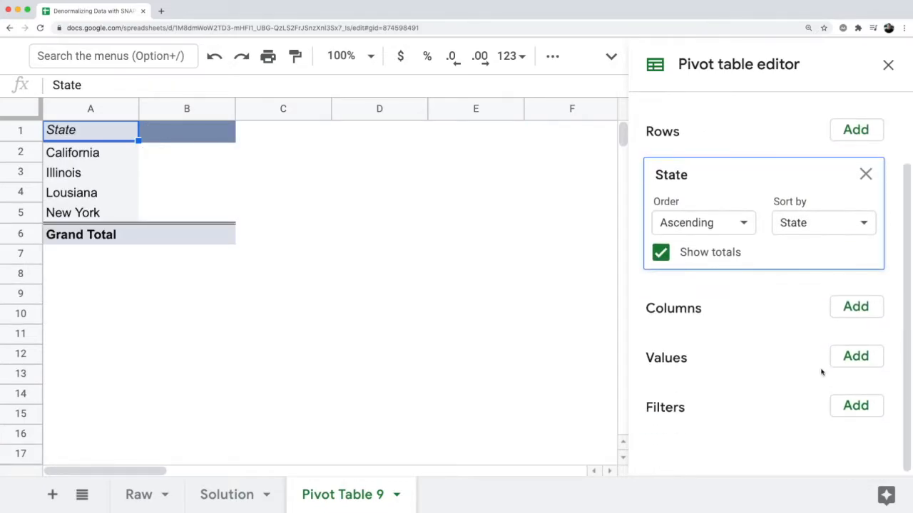
{"action": "left_click", "coordinate": [856, 129]}
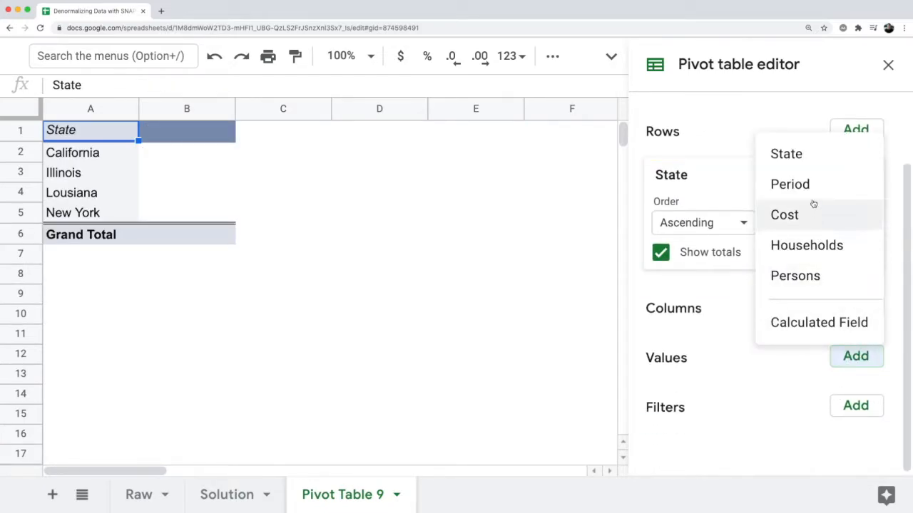
{"action": "left_click", "coordinate": [795, 276]}
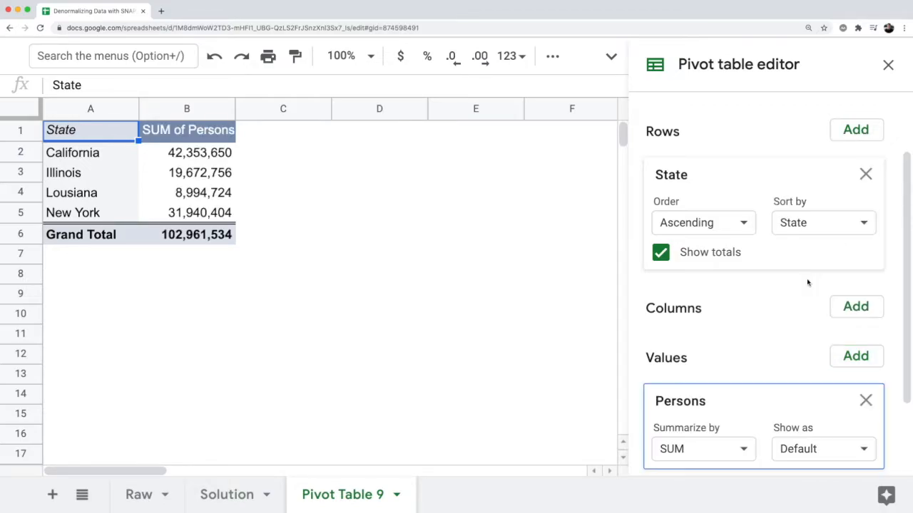
{"action": "left_click", "coordinate": [855, 307]}
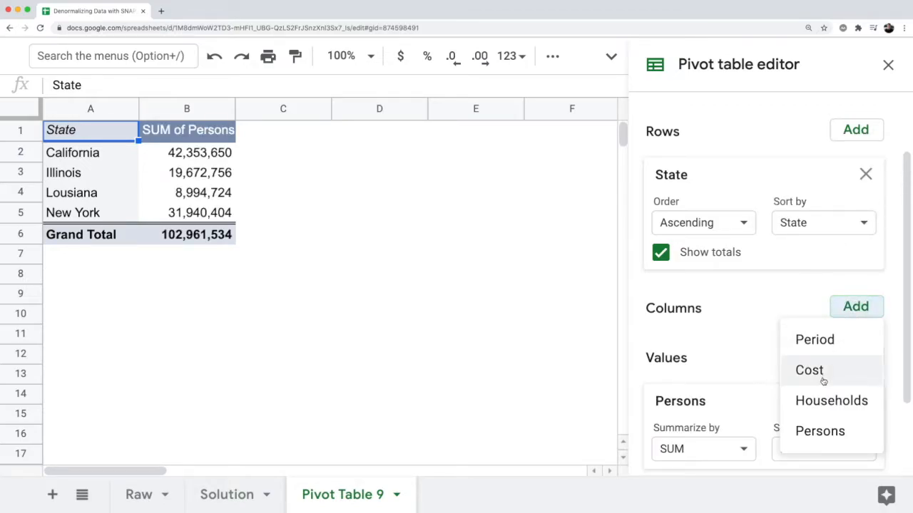
{"action": "left_click", "coordinate": [815, 340]}
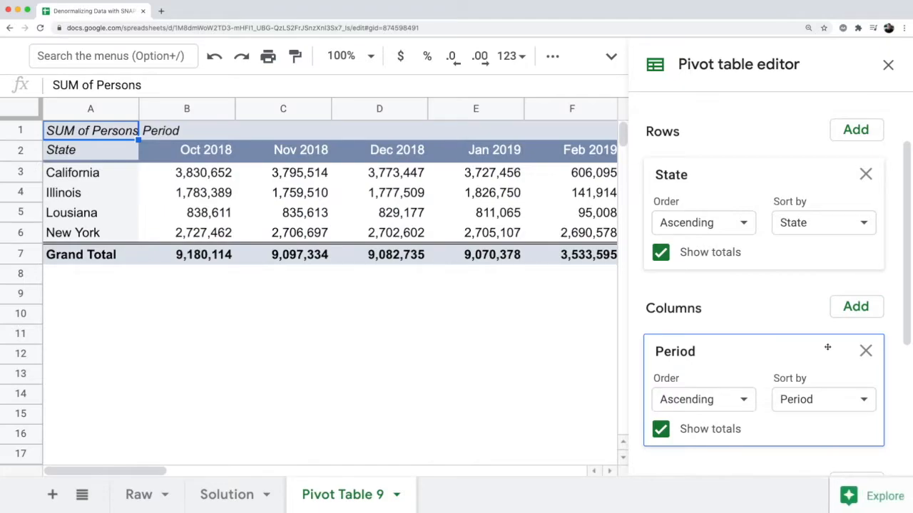
{"action": "mouse_move", "coordinate": [806, 336]}
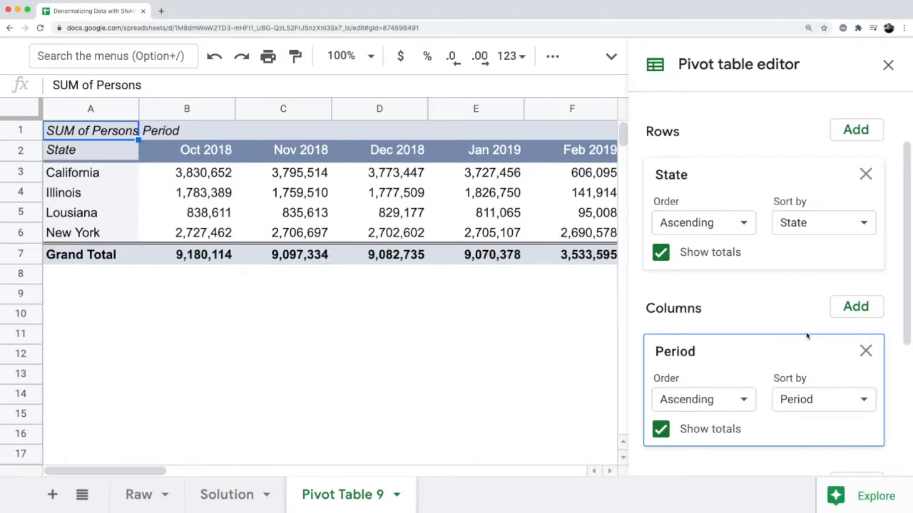
{"action": "mouse_move", "coordinate": [598, 333]}
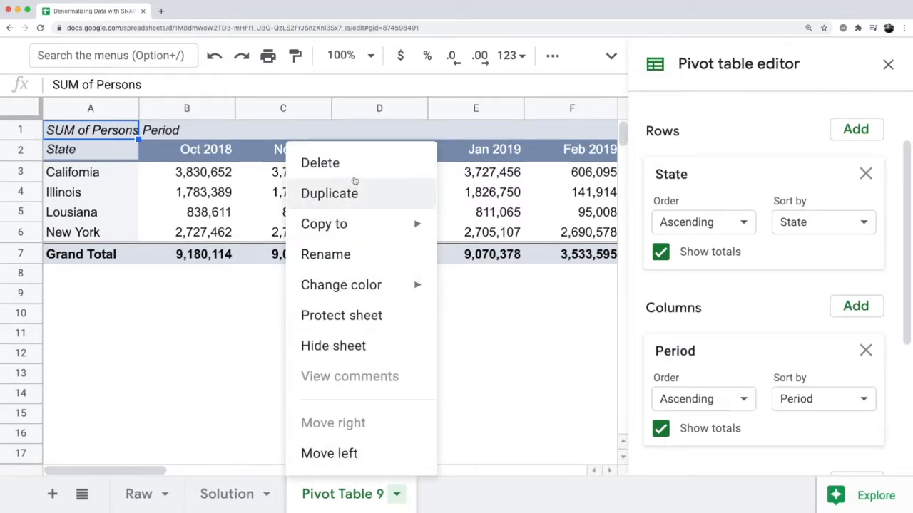
- Delete the Pivot Table 9 sheet, confirm, and return to the Raw sheet
{"action": "left_click", "coordinate": [320, 163]}
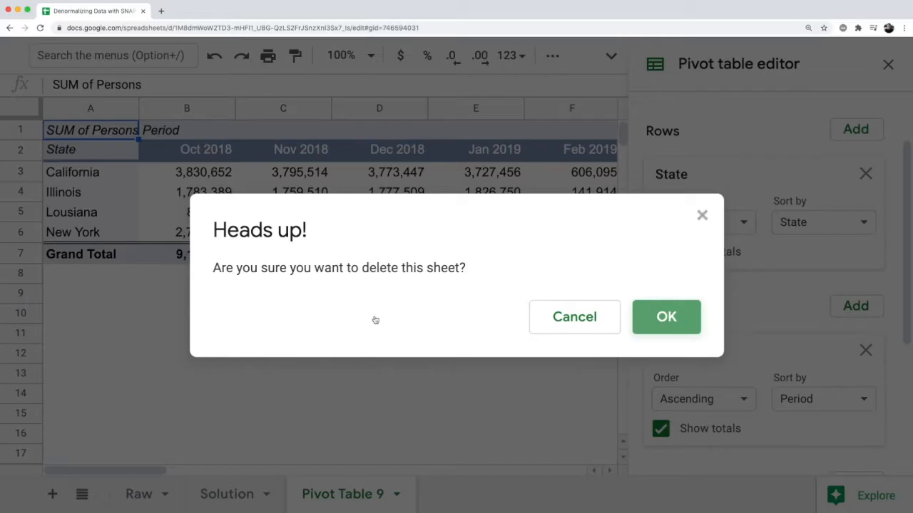
{"action": "left_click", "coordinate": [666, 316]}
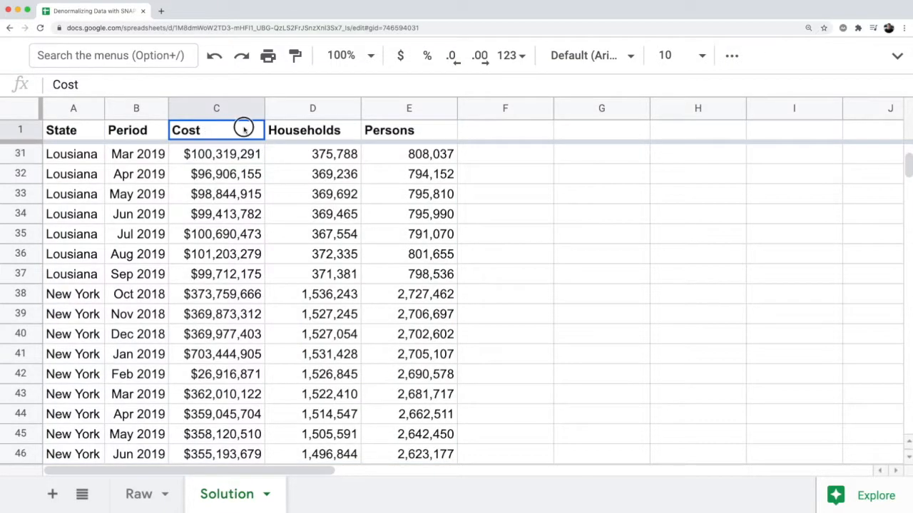
{"action": "left_click", "coordinate": [138, 494]}
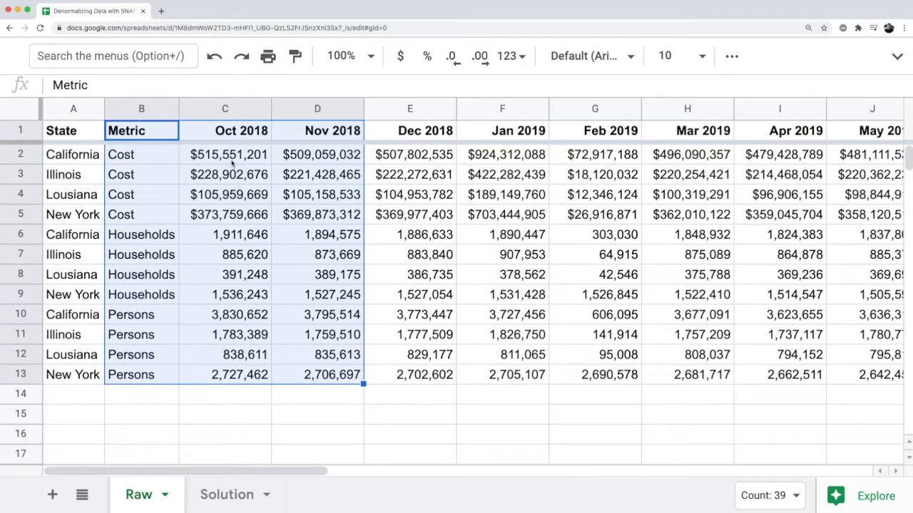
- Compare California's Oct 2018 Cost in Raw against Louisiana's Mar 2019 Cost in Solution
{"action": "left_click", "coordinate": [224, 154]}
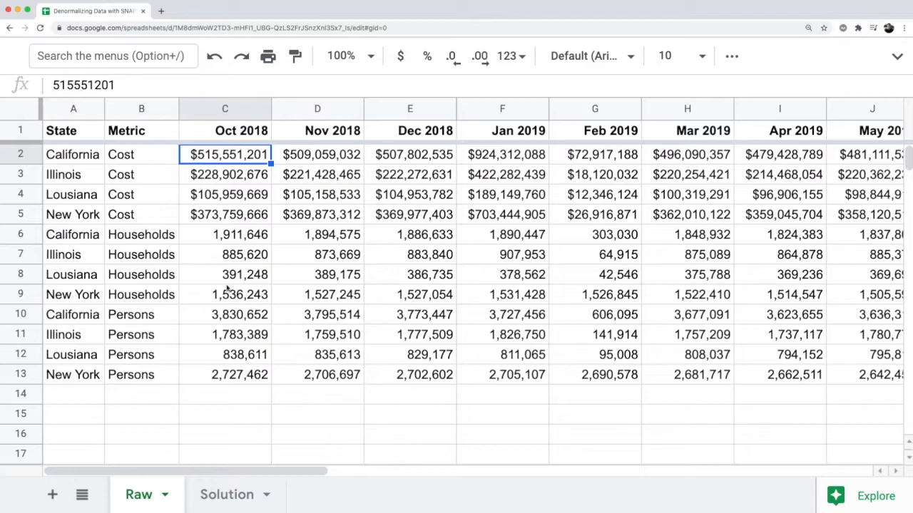
{"action": "left_click", "coordinate": [226, 494]}
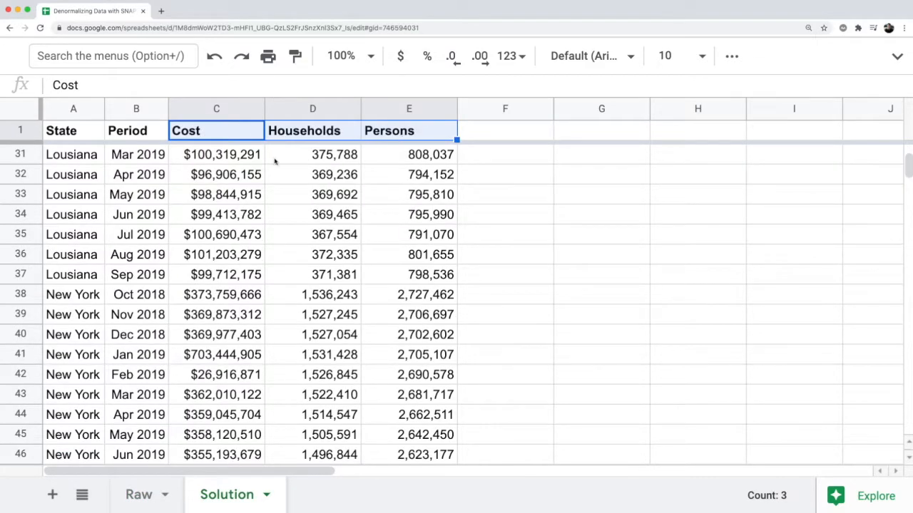
{"action": "left_click", "coordinate": [216, 108]}
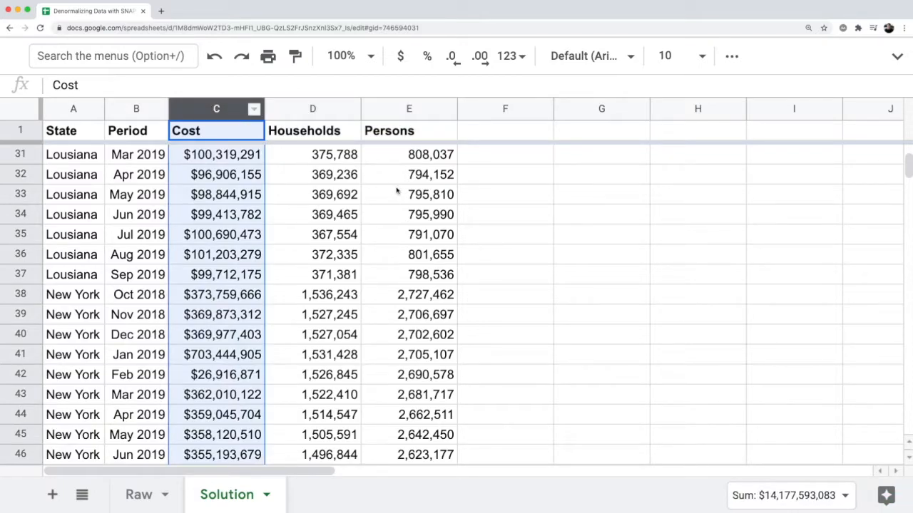
{"action": "left_click", "coordinate": [216, 154]}
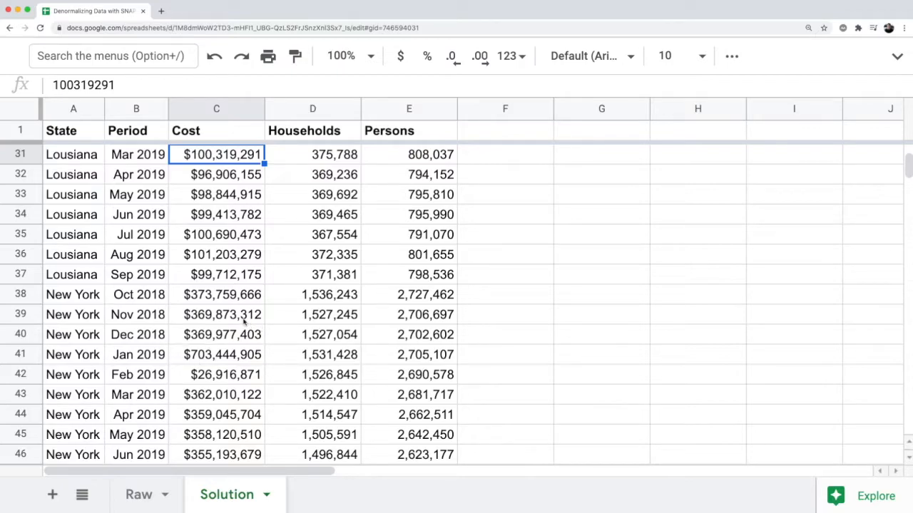
{"action": "mouse_move", "coordinate": [182, 237]}
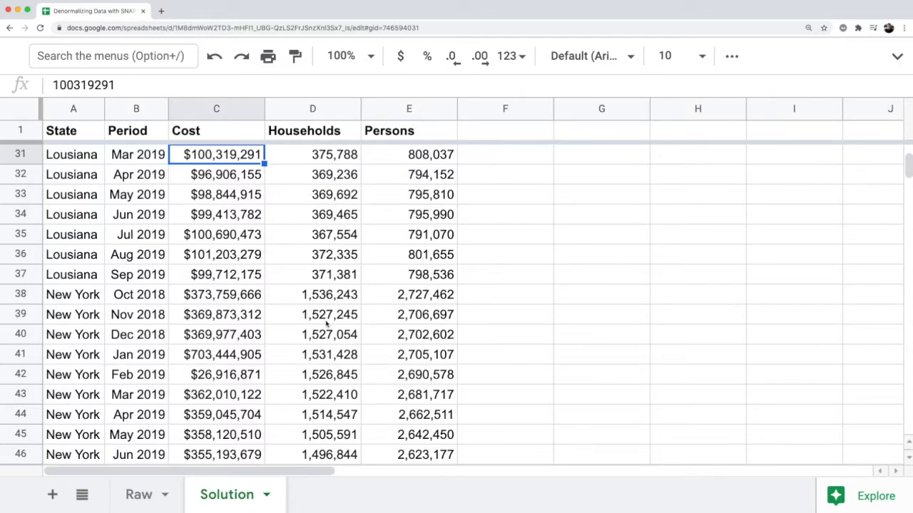
{"action": "mouse_move", "coordinate": [184, 419]}
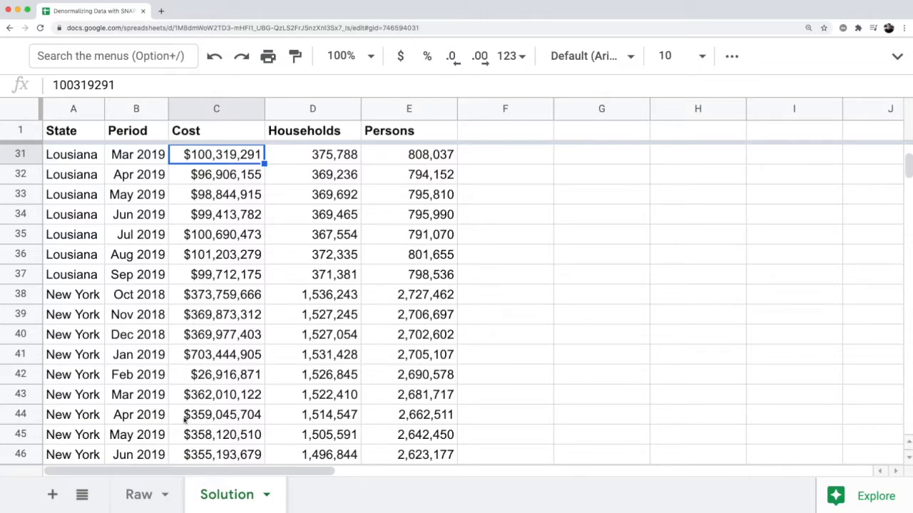
- Check Raw's last month column and Jun 2019 Households, then view Solution's final rows
{"action": "left_click", "coordinate": [138, 494]}
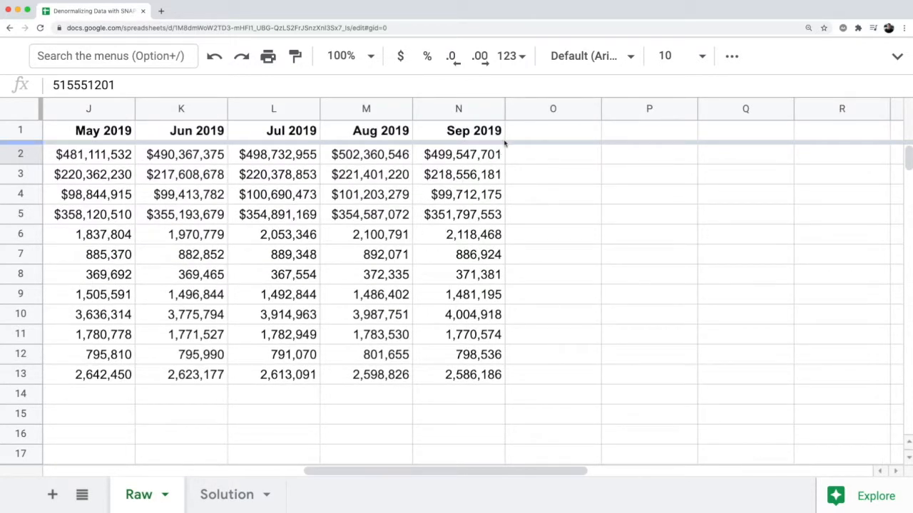
{"action": "left_click", "coordinate": [553, 129]}
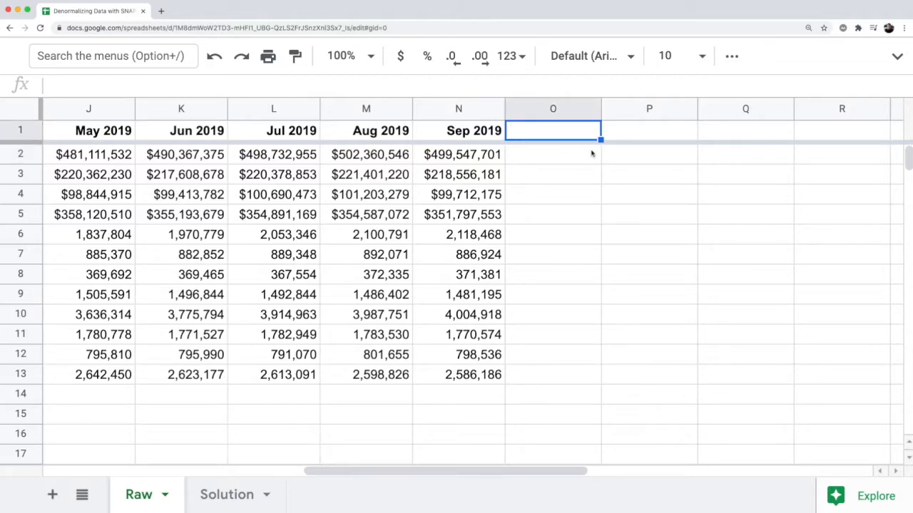
{"action": "left_click", "coordinate": [181, 234]}
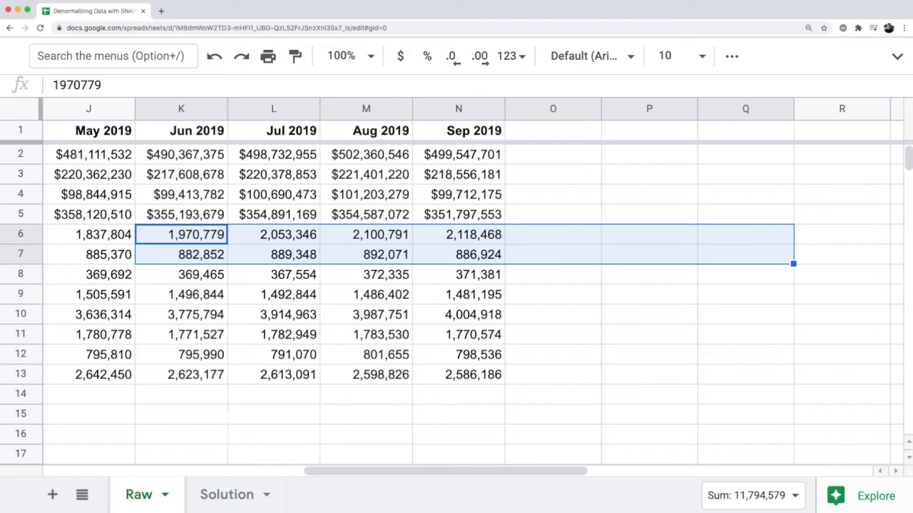
{"action": "left_click", "coordinate": [227, 494]}
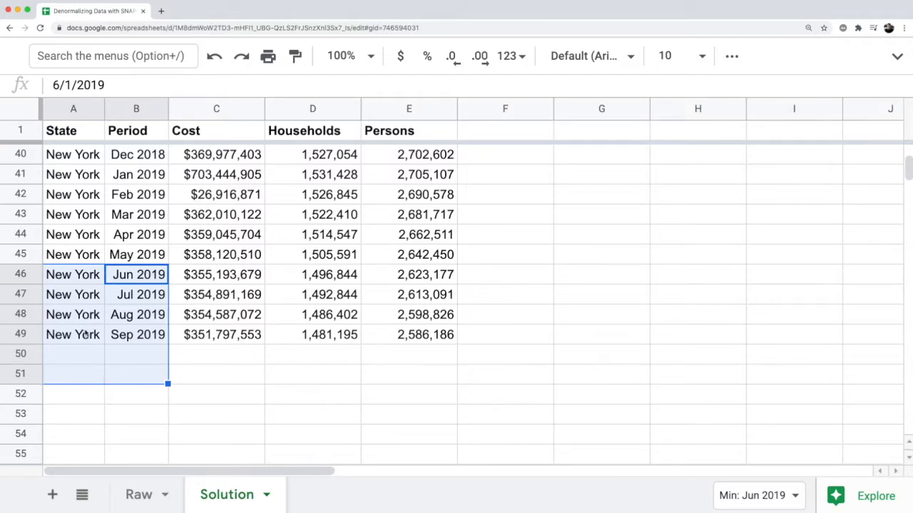
{"action": "mouse_move", "coordinate": [91, 362]}
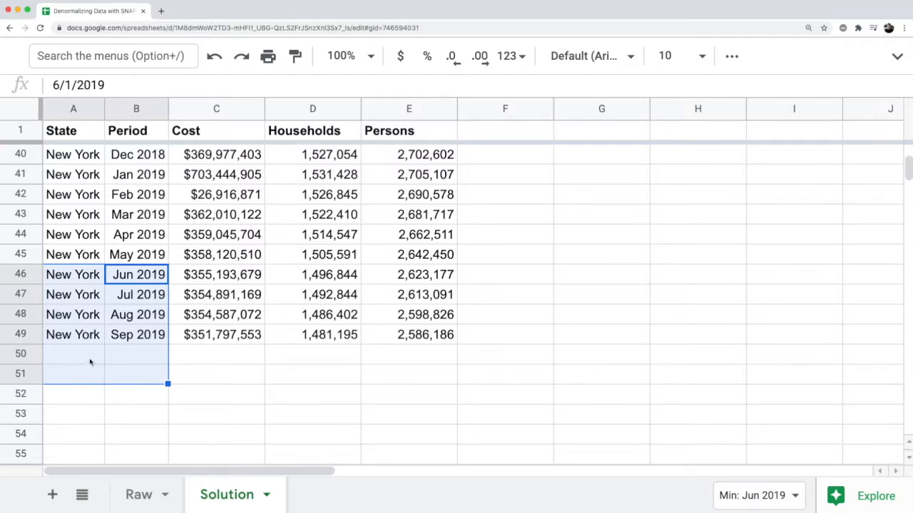
{"action": "left_click", "coordinate": [73, 354]}
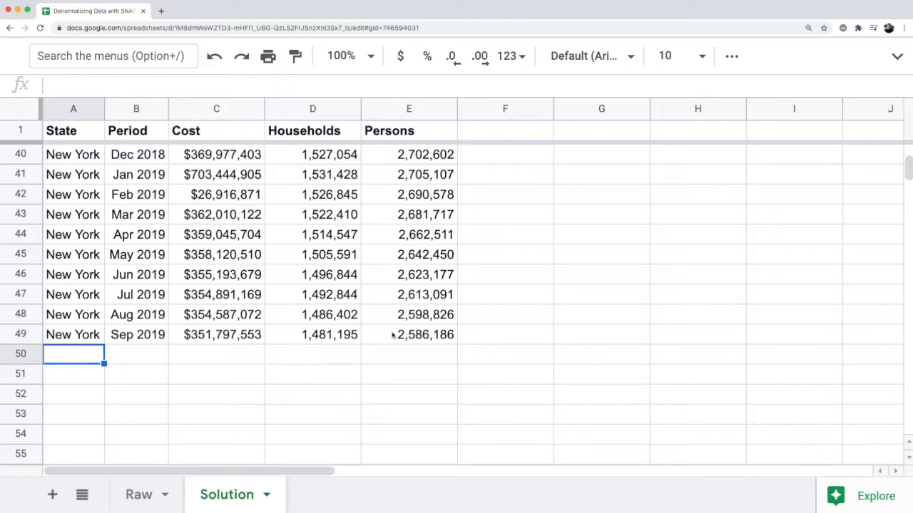
{"action": "mouse_move", "coordinate": [517, 378]}
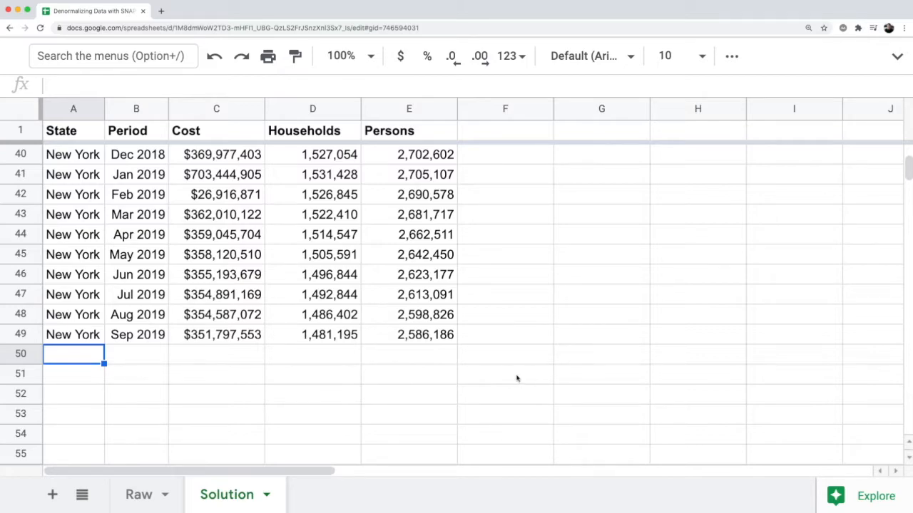
{"action": "mouse_move", "coordinate": [205, 353]}
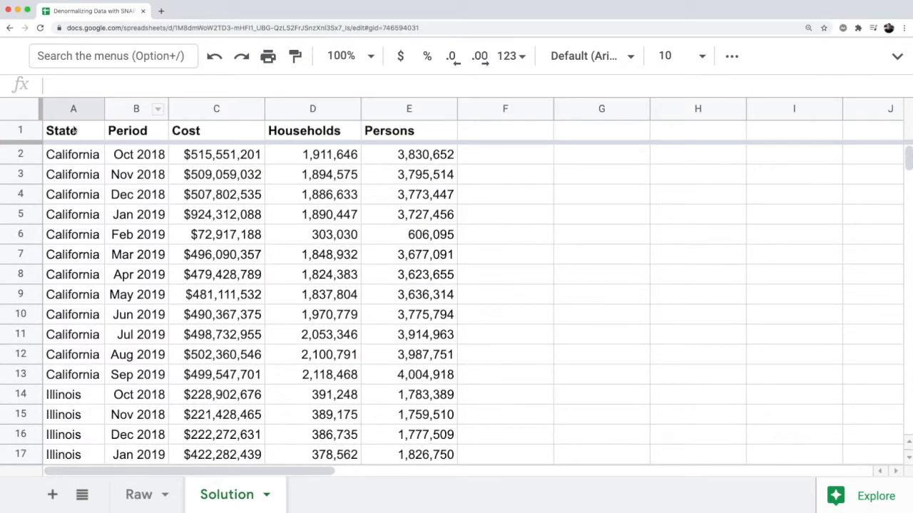
- Add Sheet4 and enter =TRANSPOSE of the Raw table A1:N13 in A1
{"action": "left_click", "coordinate": [138, 494]}
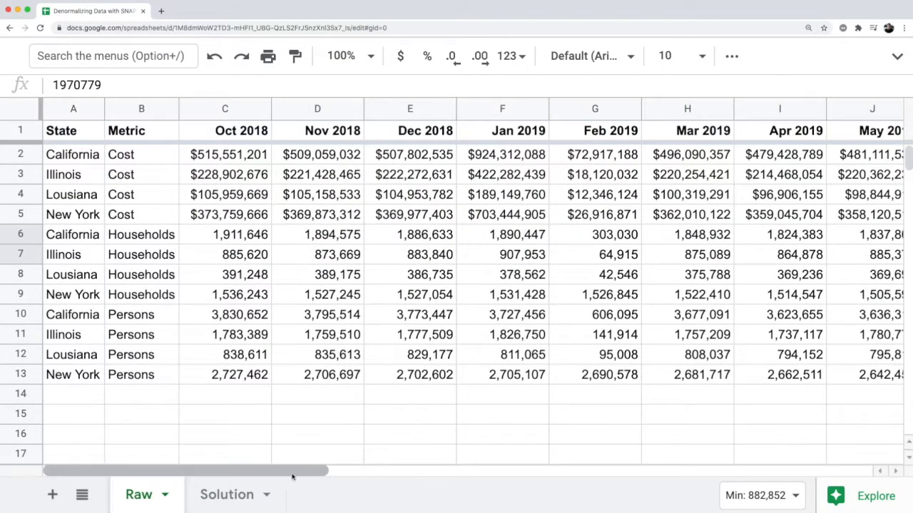
{"action": "mouse_move", "coordinate": [45, 494]}
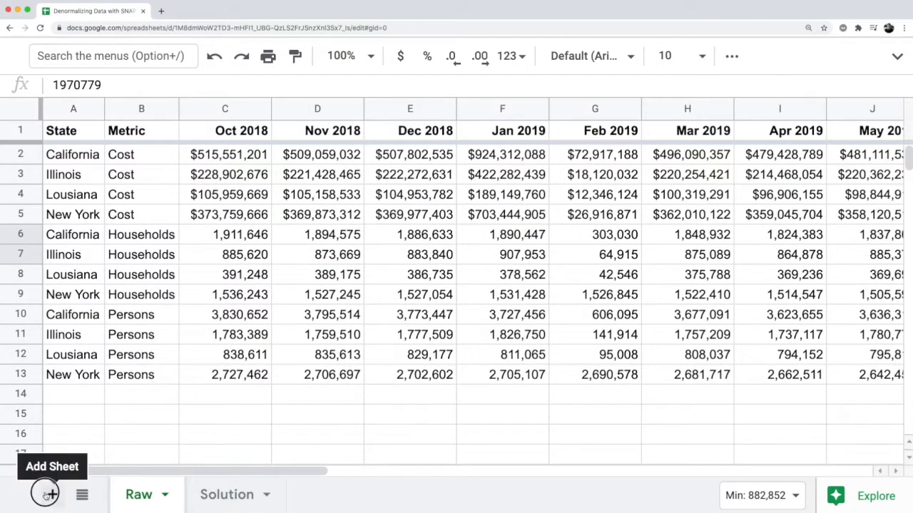
{"action": "left_click", "coordinate": [46, 494]}
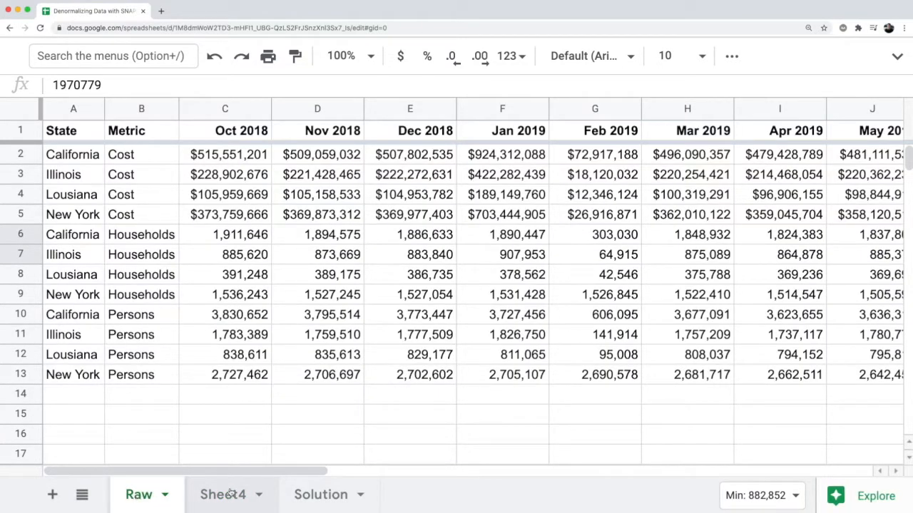
{"action": "left_click", "coordinate": [223, 494]}
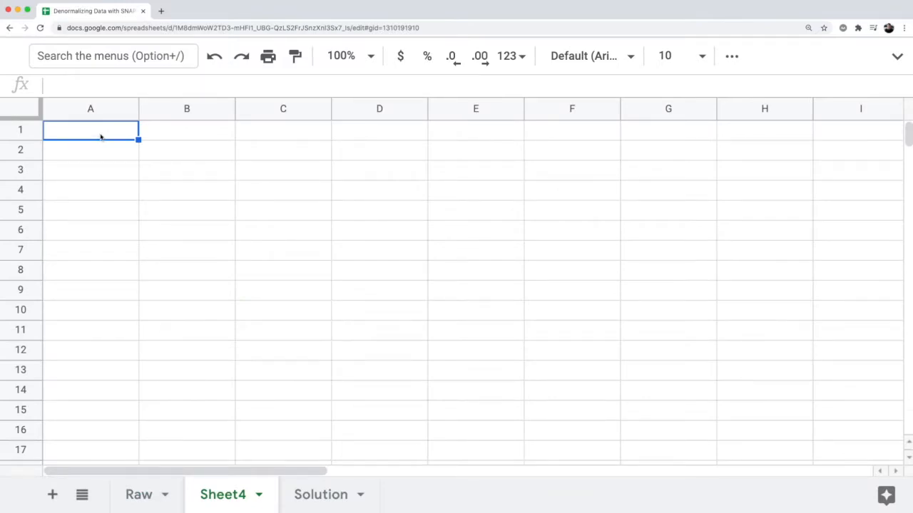
{"action": "type", "text": "=trans"}
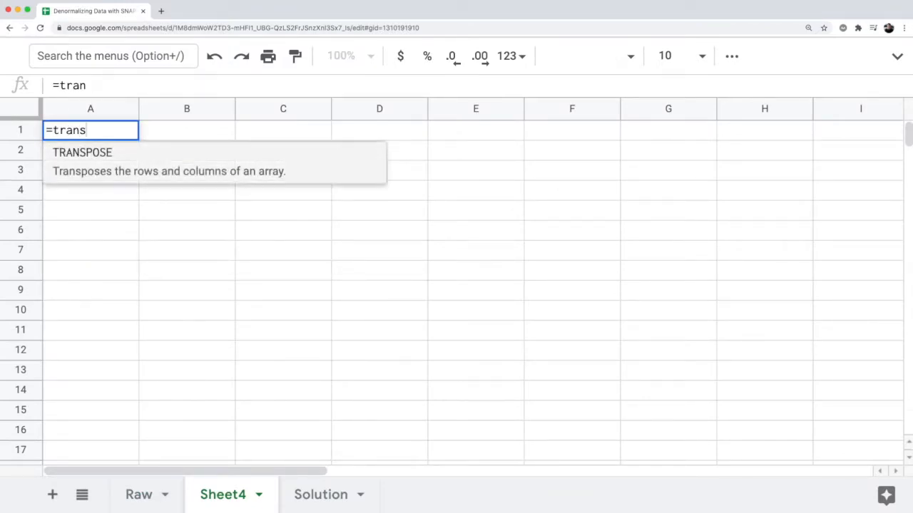
{"action": "type", "text": "pose(Raw!A1:N13"}
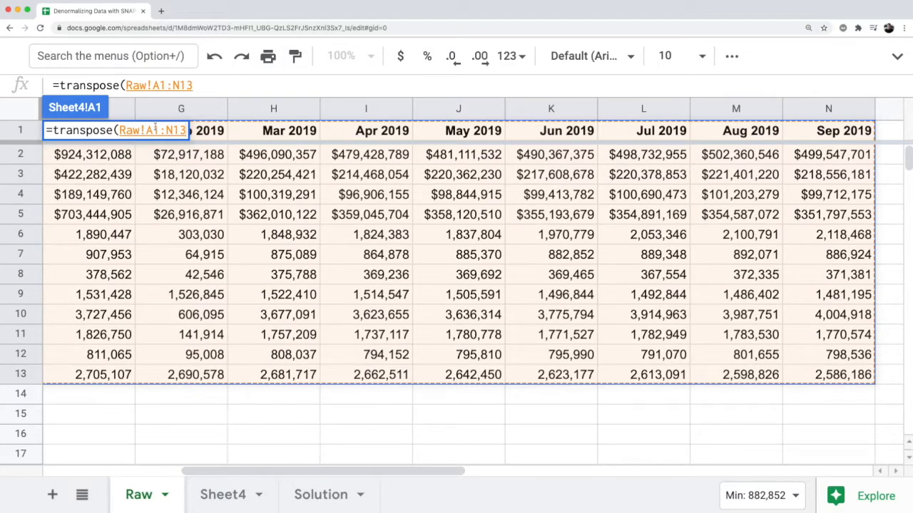
{"action": "left_click", "coordinate": [222, 494]}
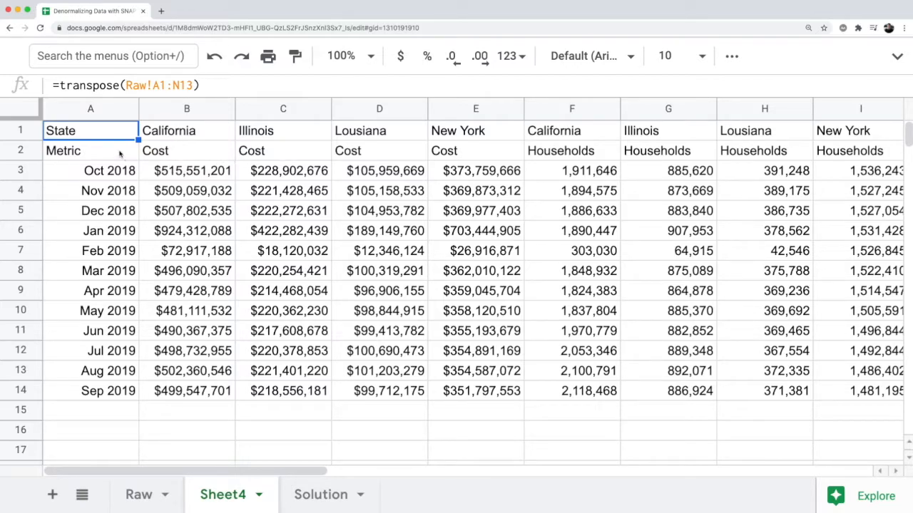
{"action": "left_click", "coordinate": [91, 150]}
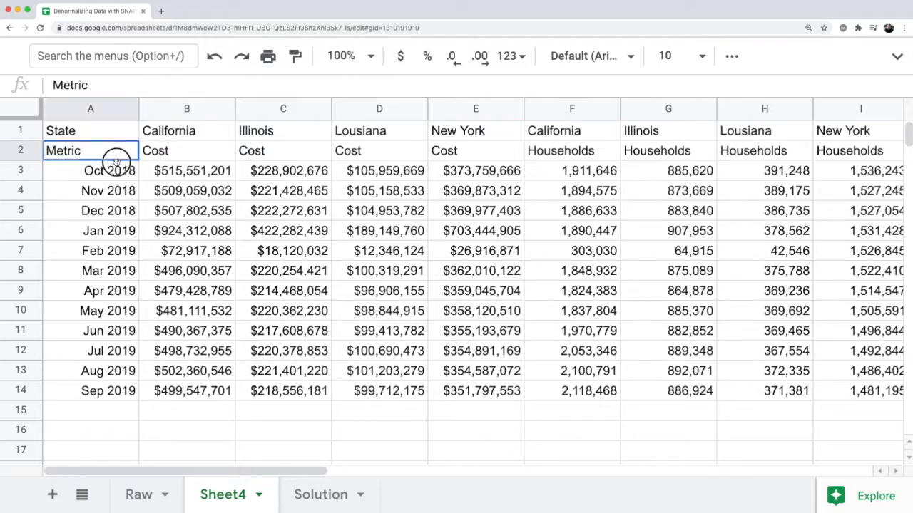
{"action": "left_click_drag", "start_coordinate": [90, 151], "coordinate": [109, 291]}
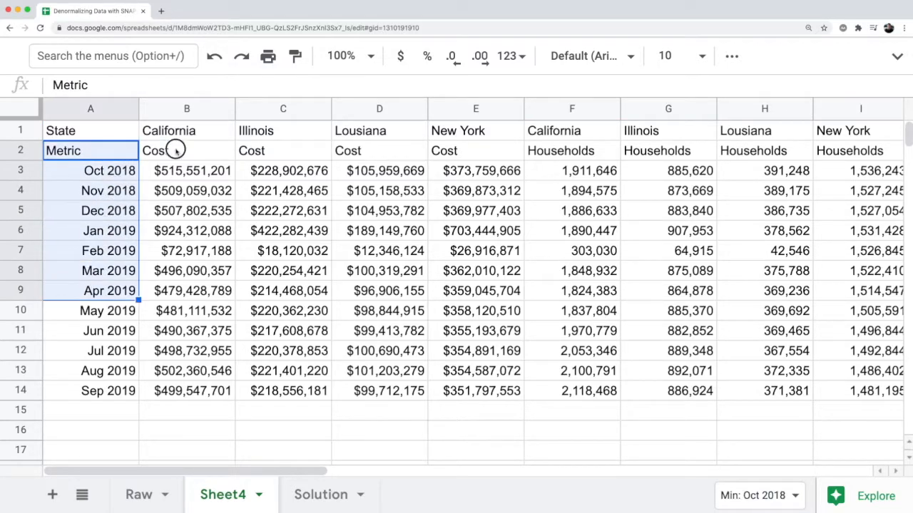
{"action": "left_click", "coordinate": [186, 151]}
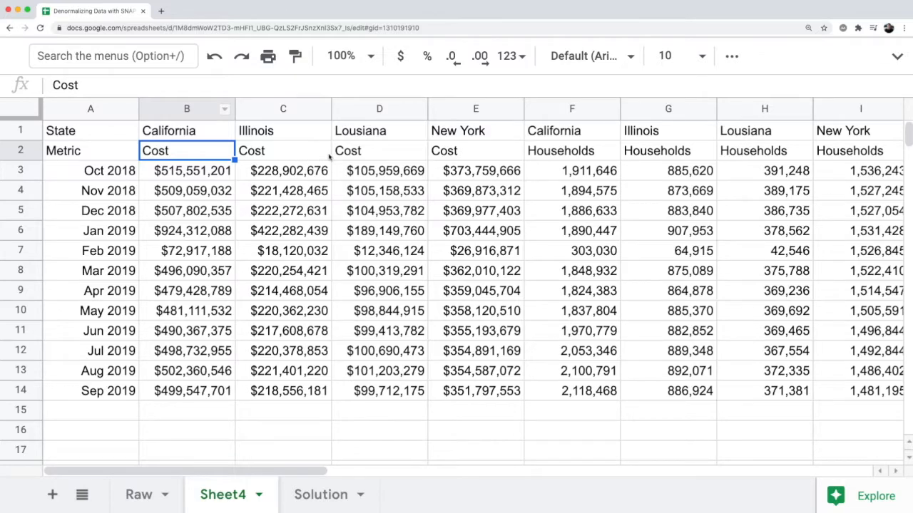
{"action": "mouse_move", "coordinate": [248, 317]}
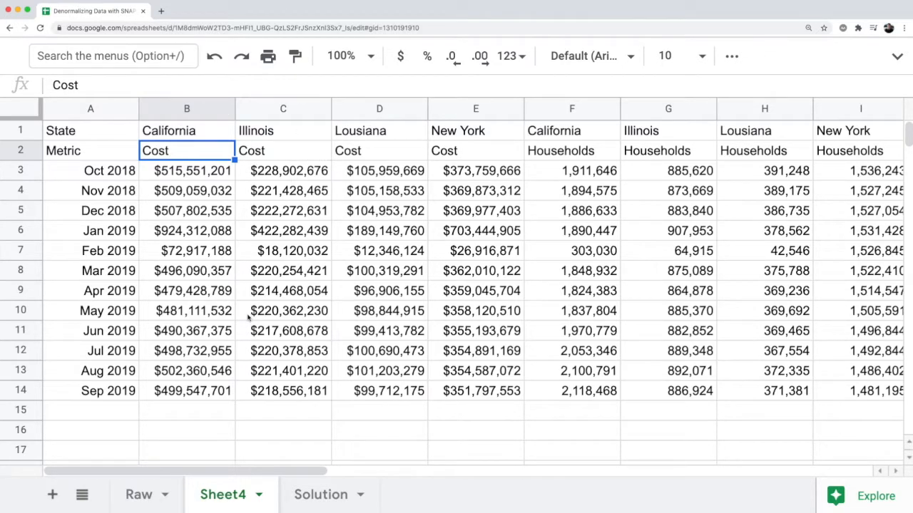
{"action": "mouse_move", "coordinate": [139, 285]}
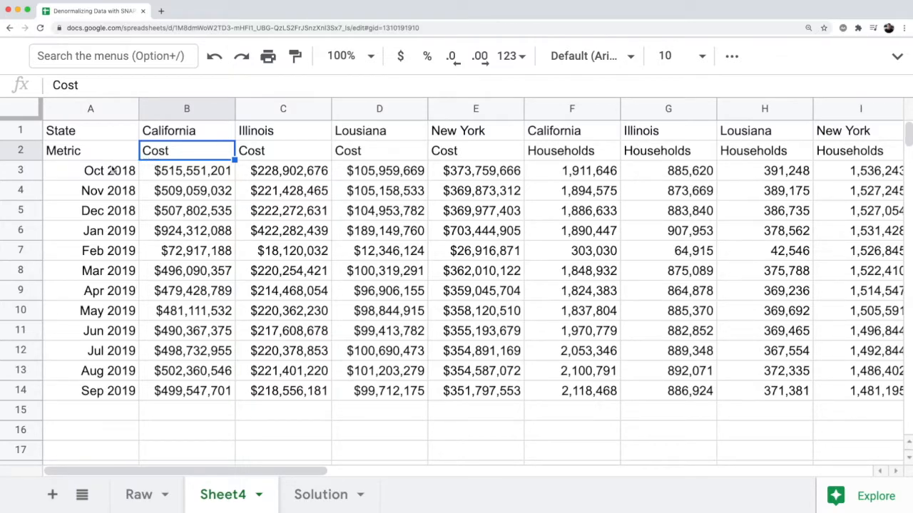
{"action": "left_click", "coordinate": [90, 170]}
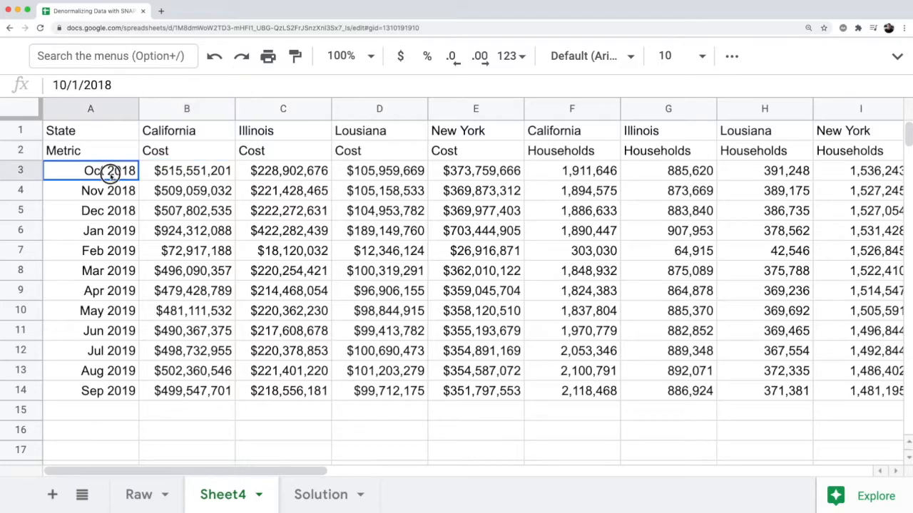
{"action": "left_click_drag", "start_coordinate": [90, 170], "coordinate": [90, 390]}
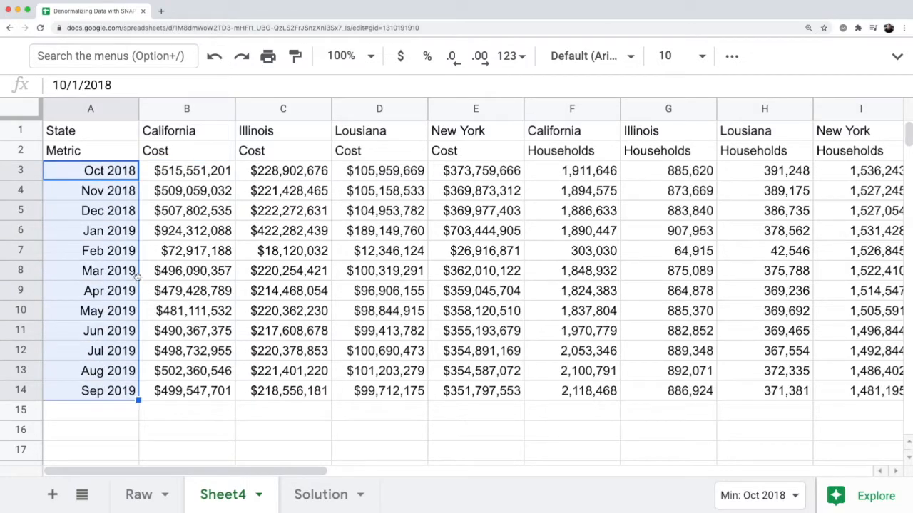
{"action": "mouse_move", "coordinate": [146, 231]}
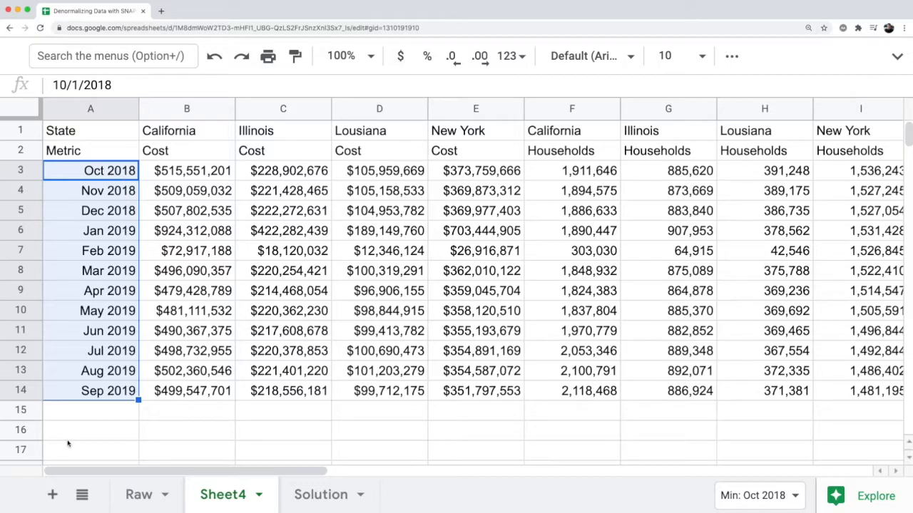
{"action": "left_click", "coordinate": [187, 170]}
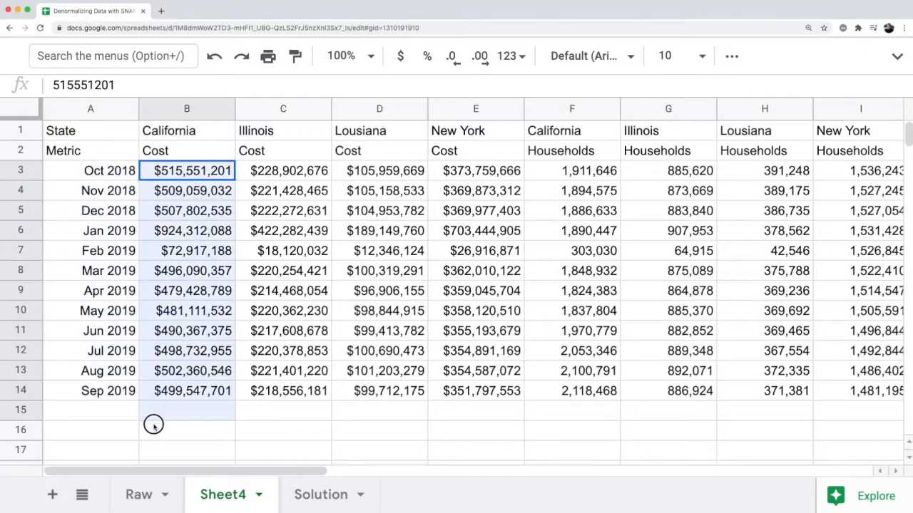
{"action": "left_click_drag", "start_coordinate": [186, 170], "coordinate": [187, 391]}
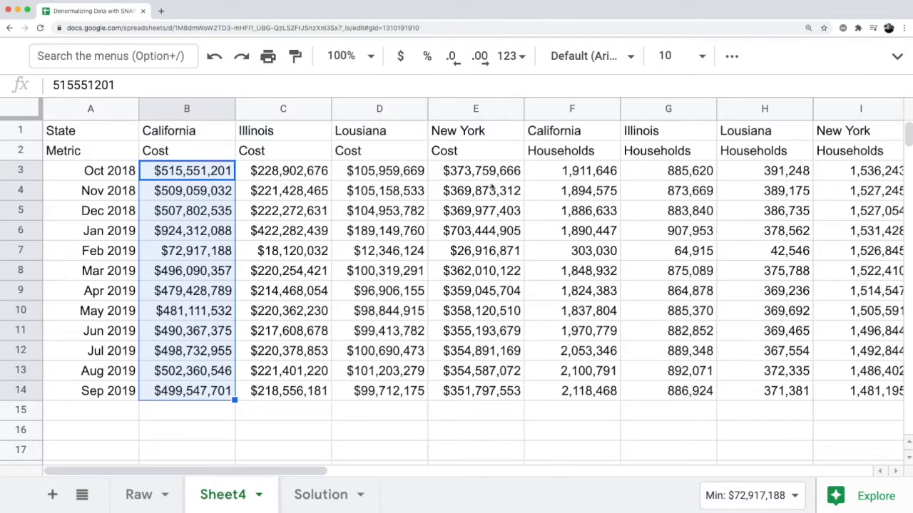
{"action": "mouse_move", "coordinate": [327, 200]}
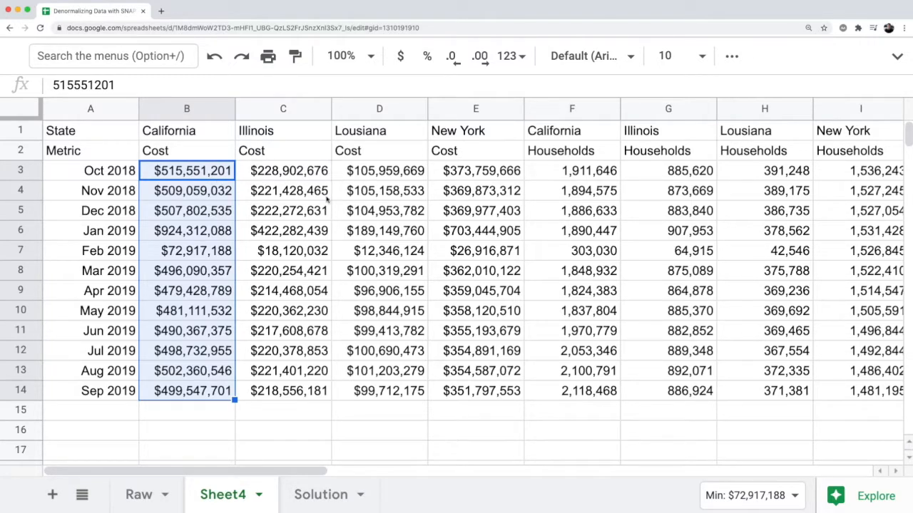
{"action": "mouse_move", "coordinate": [267, 175]}
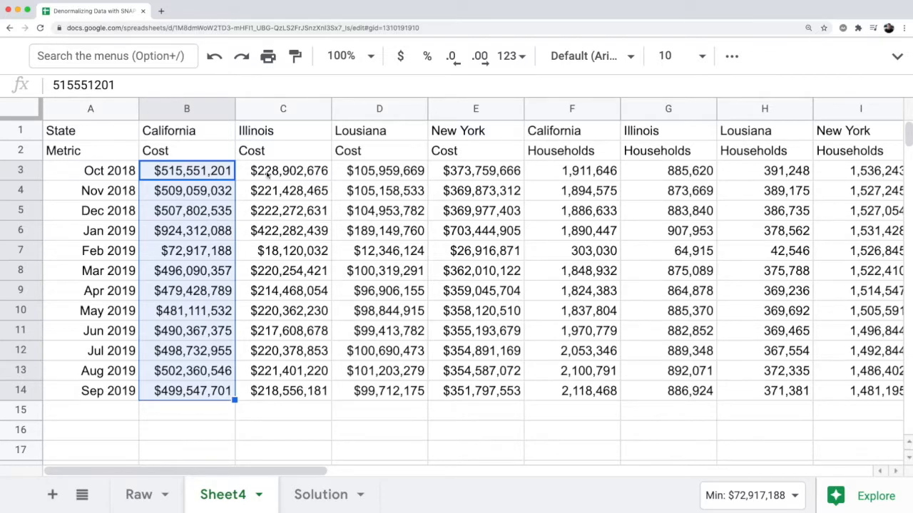
{"action": "left_click", "coordinate": [283, 170]}
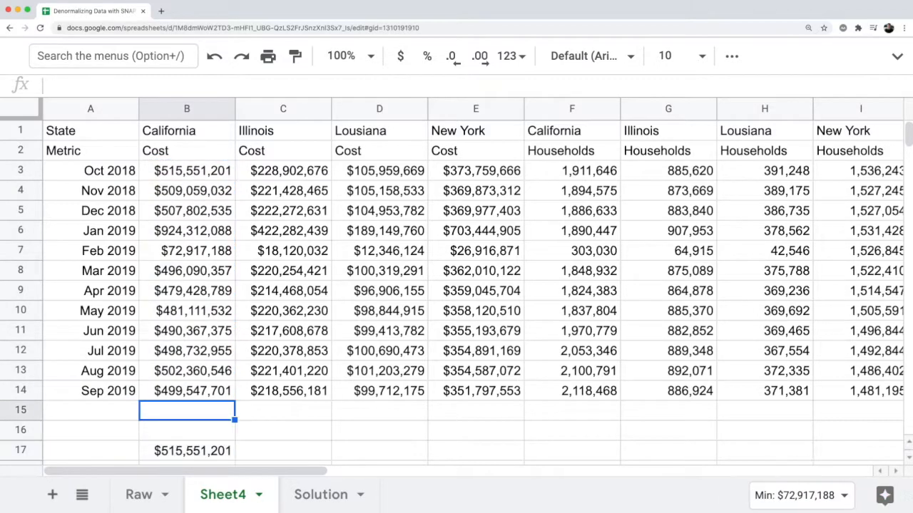
{"action": "left_click", "coordinate": [187, 170]}
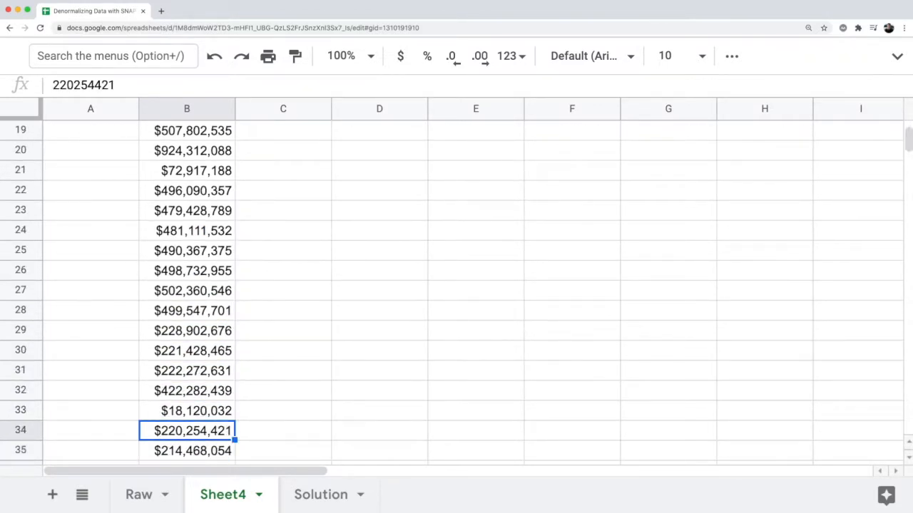
{"action": "scroll", "scroll_direction": "up", "scroll_amount": 3}
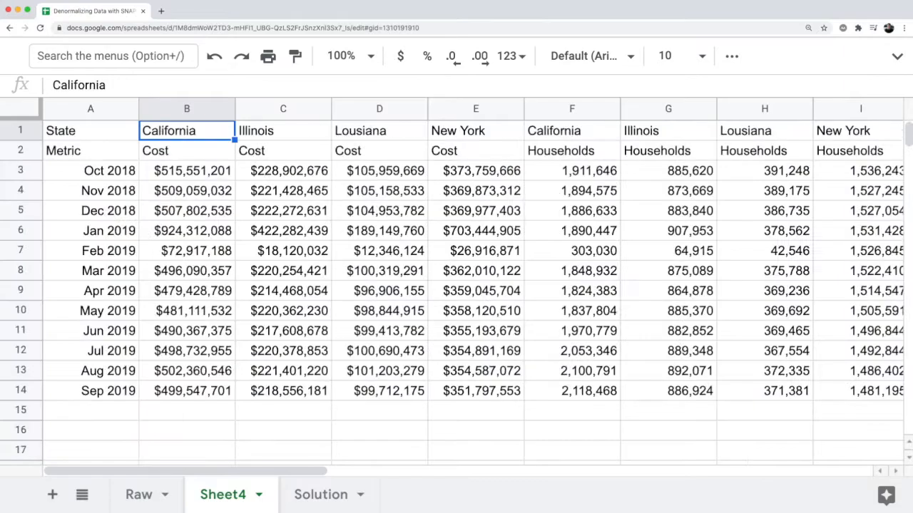
{"action": "left_click", "coordinate": [187, 150]}
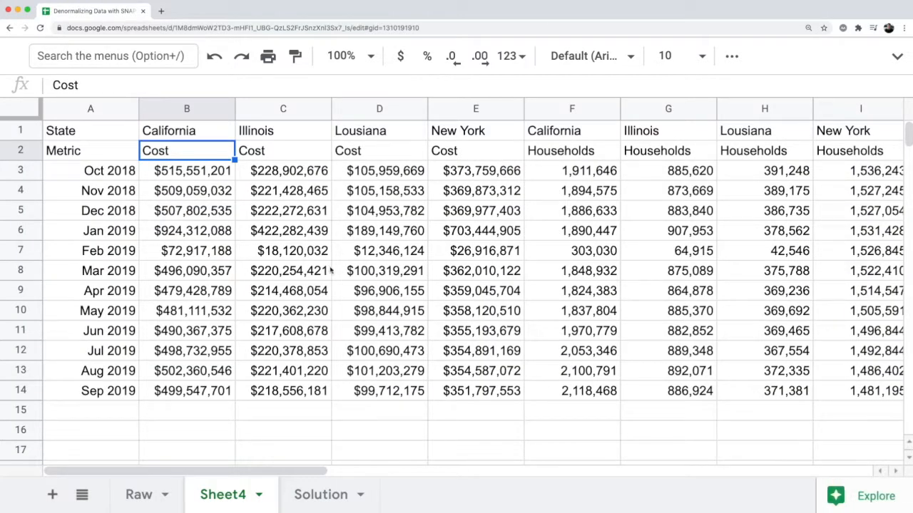
{"action": "scroll", "scroll_direction": "right", "scroll_amount": 3}
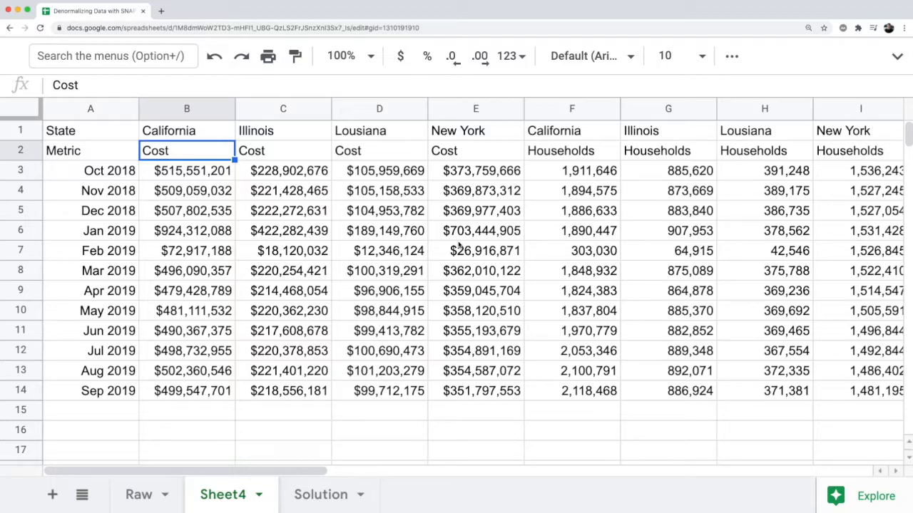
{"action": "mouse_move", "coordinate": [294, 241]}
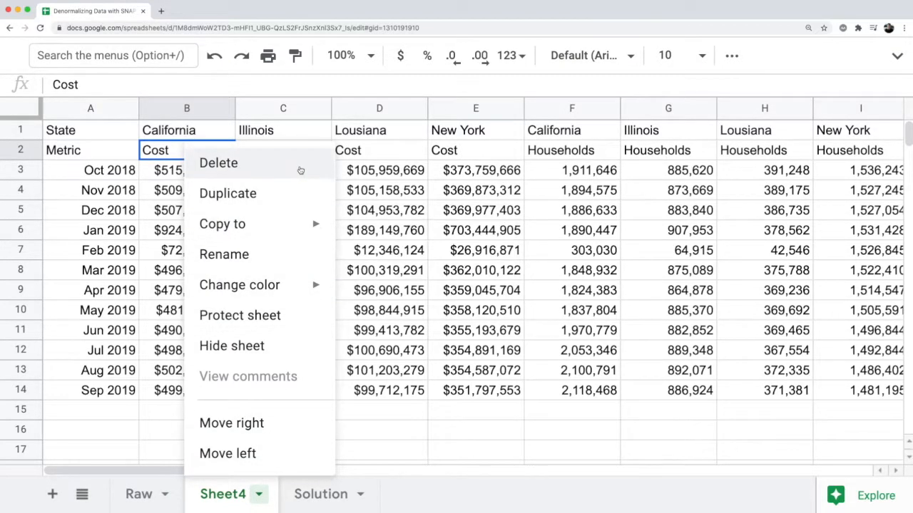
- Delete the transposed Sheet4 and return to Illinois' Feb 2019 Persons cell on Raw
{"action": "left_click", "coordinate": [139, 494]}
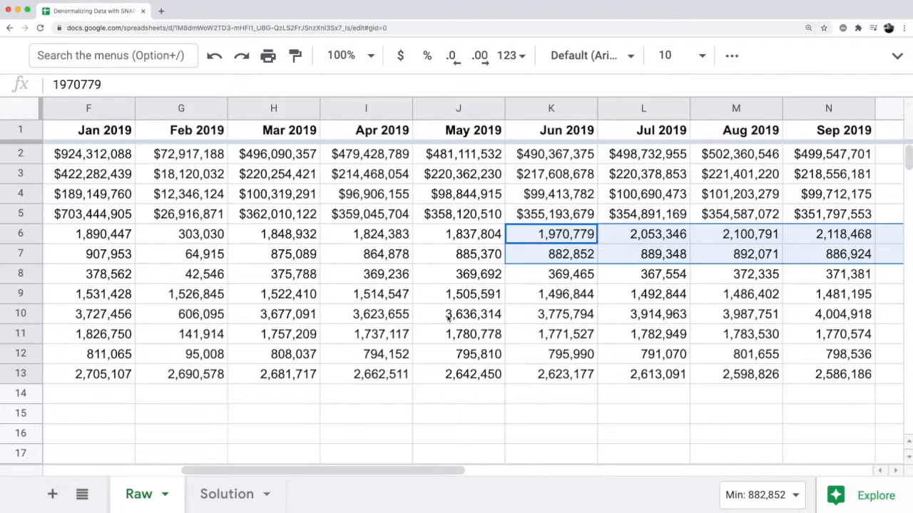
{"action": "left_click", "coordinate": [200, 333]}
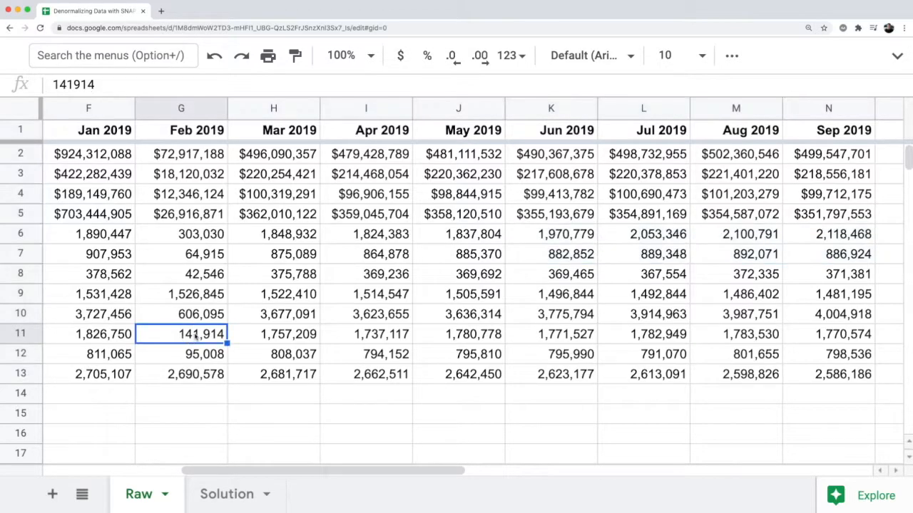